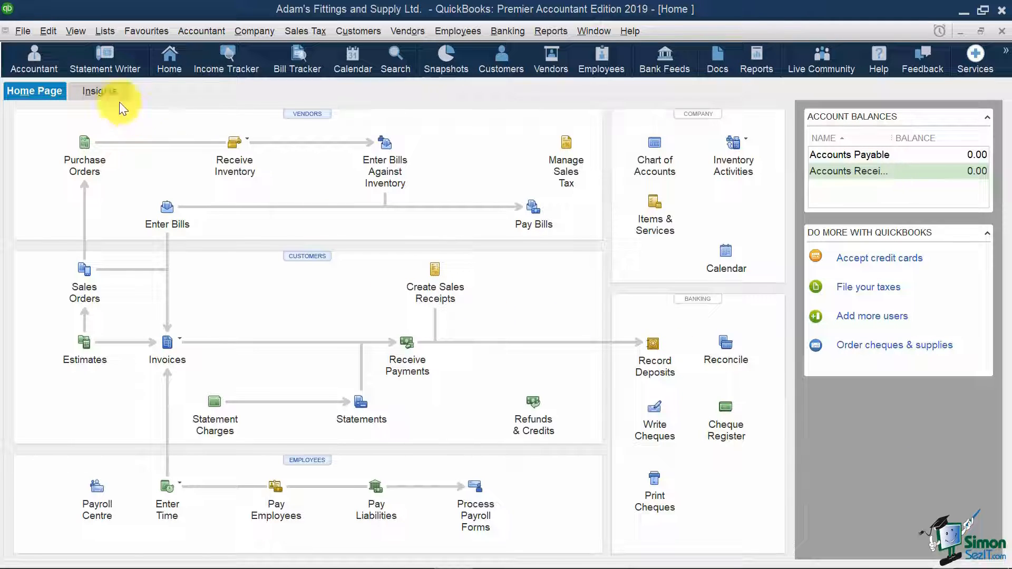
- Bring up Preferences from the Edit menu and review the General company and personal settings
{"action": "left_click", "coordinate": [48, 31]}
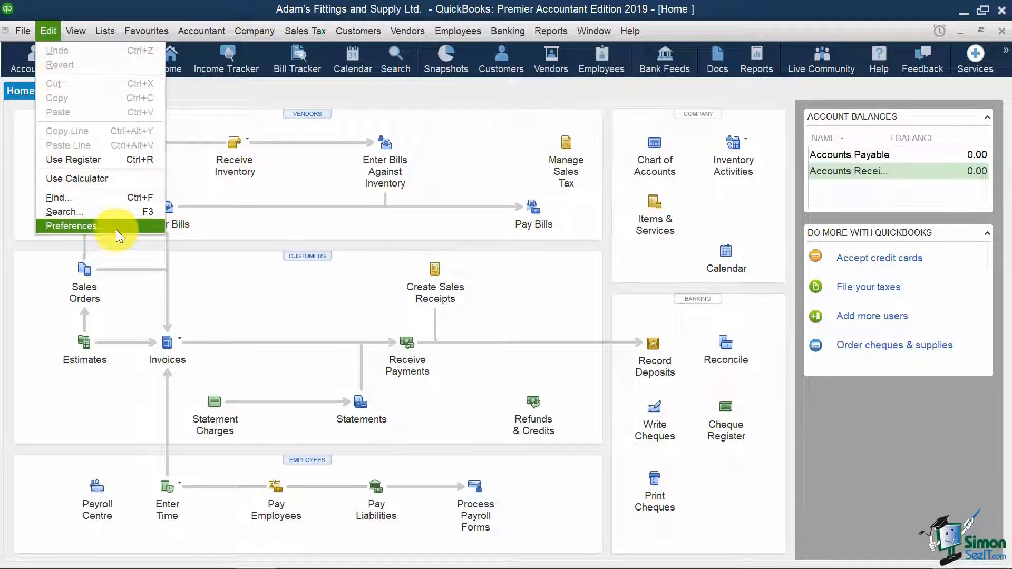
{"action": "left_click", "coordinate": [73, 225]}
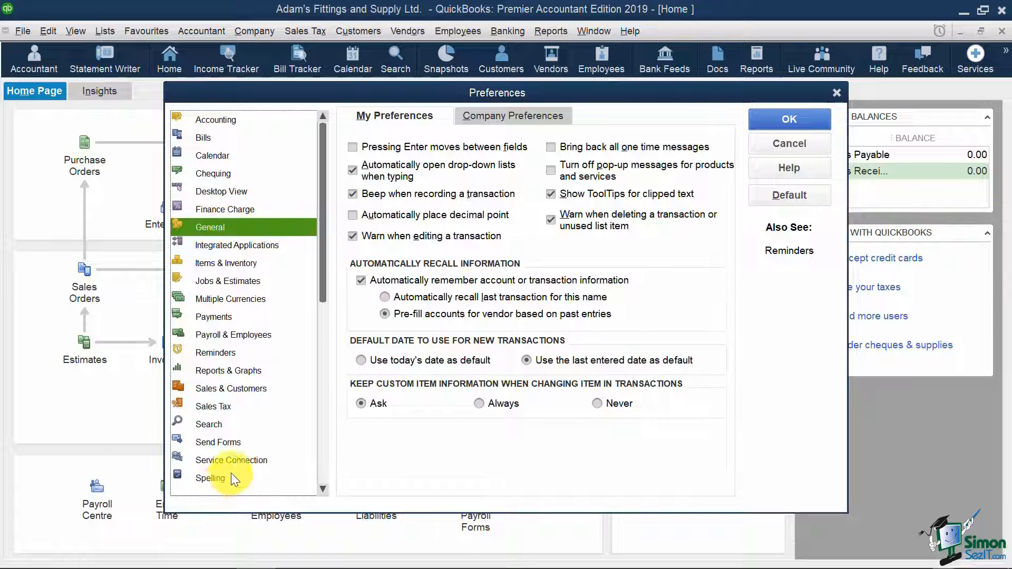
{"action": "mouse_move", "coordinate": [241, 439]}
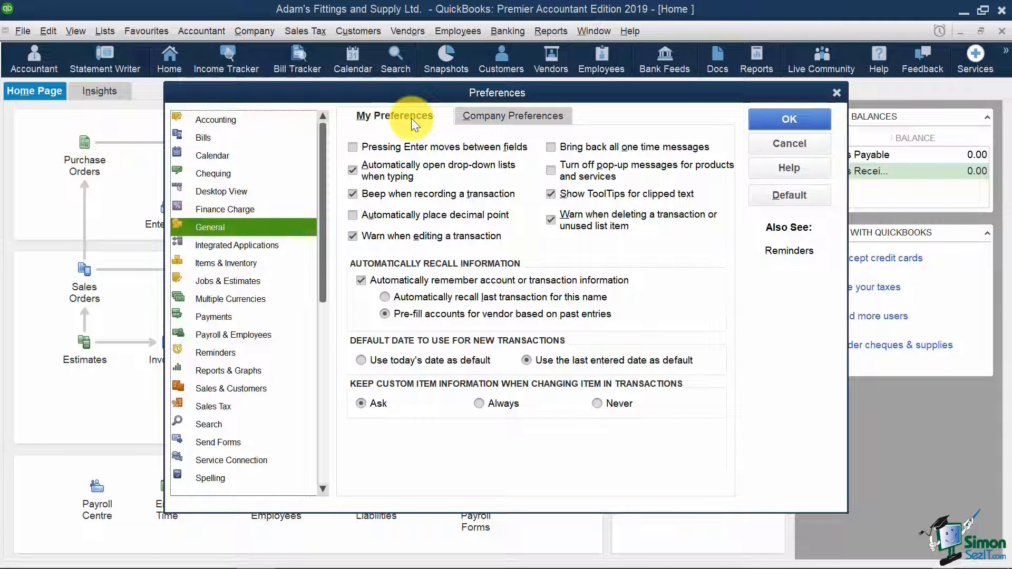
{"action": "left_click", "coordinate": [512, 115]}
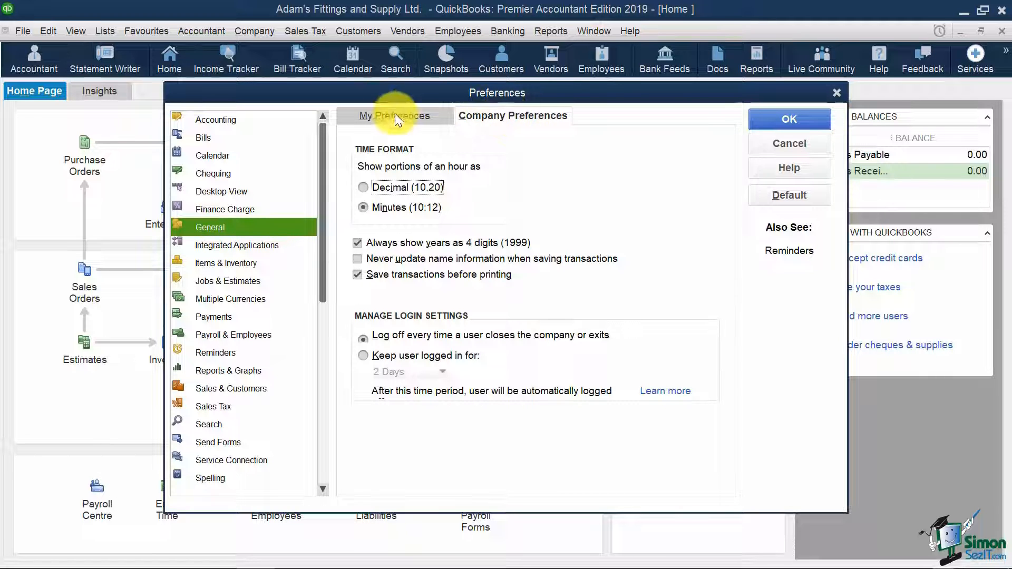
{"action": "left_click", "coordinate": [394, 116]}
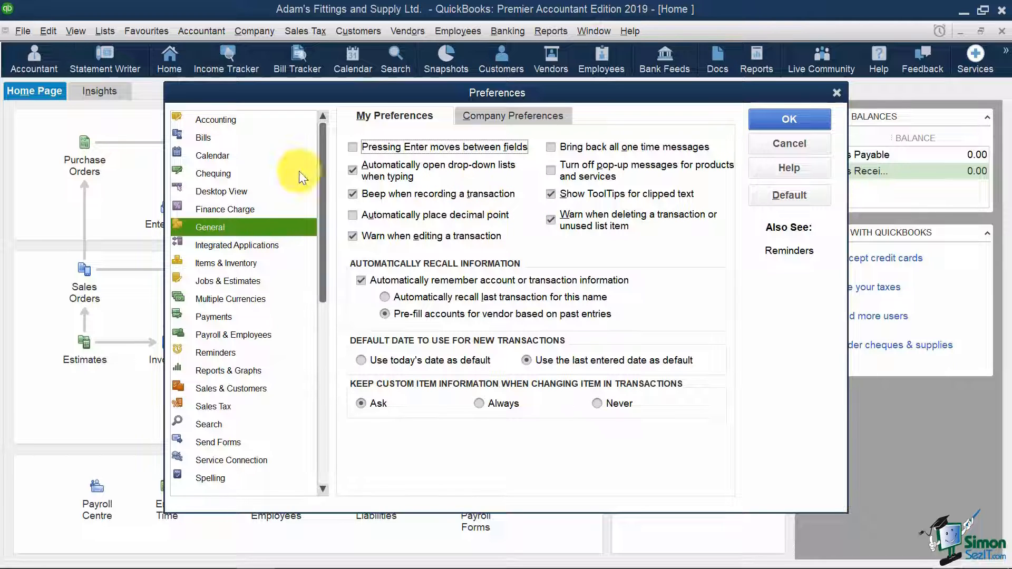
- Show the company-wide Accounting preferences, where account numbers are off
{"action": "left_click", "coordinate": [216, 119]}
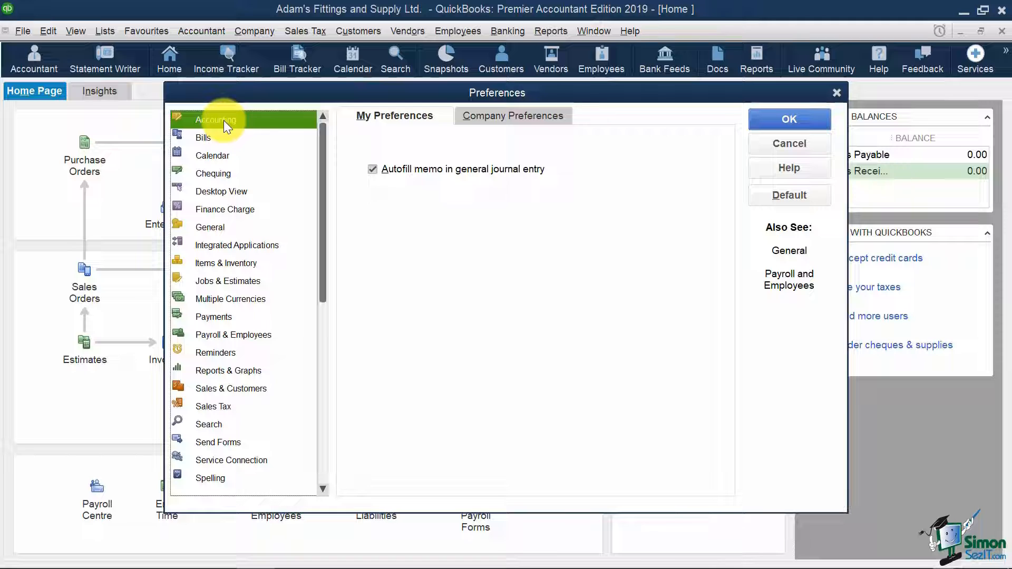
{"action": "mouse_move", "coordinate": [505, 136]}
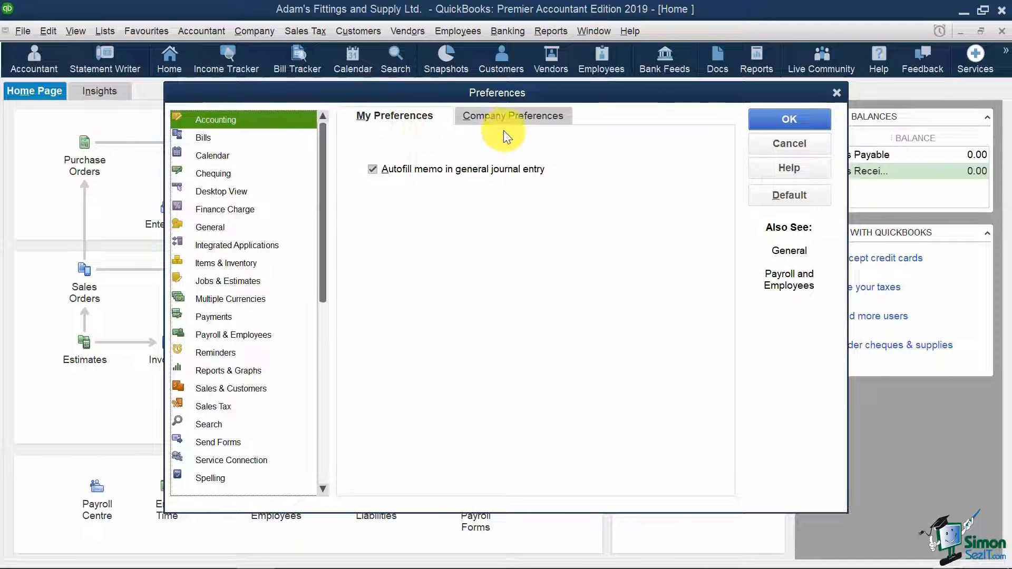
{"action": "left_click", "coordinate": [512, 116]}
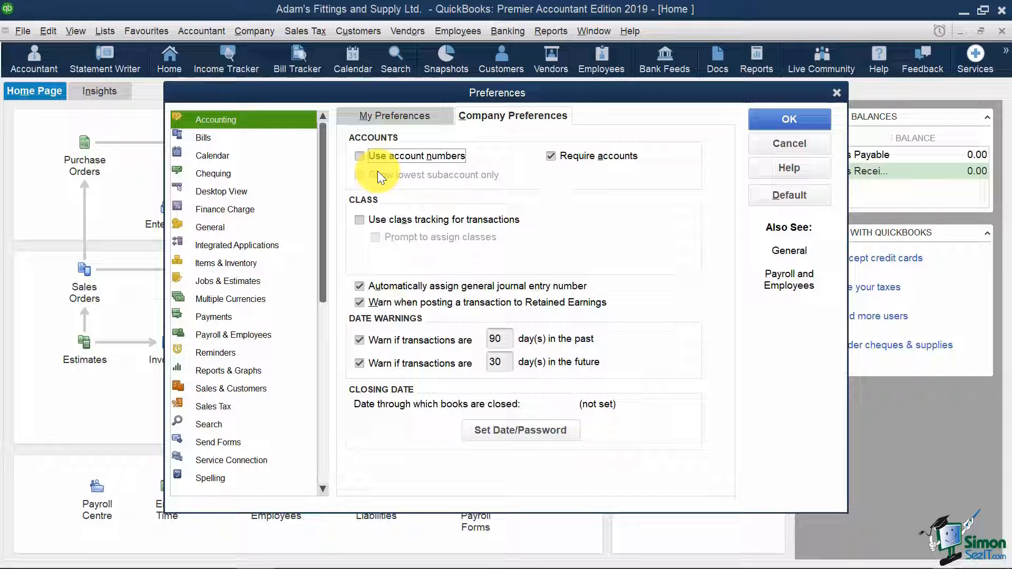
- Cancel Preferences and view the Chart of Accounts, selecting the GST/QST and PST Payable accounts
{"action": "left_click", "coordinate": [788, 143]}
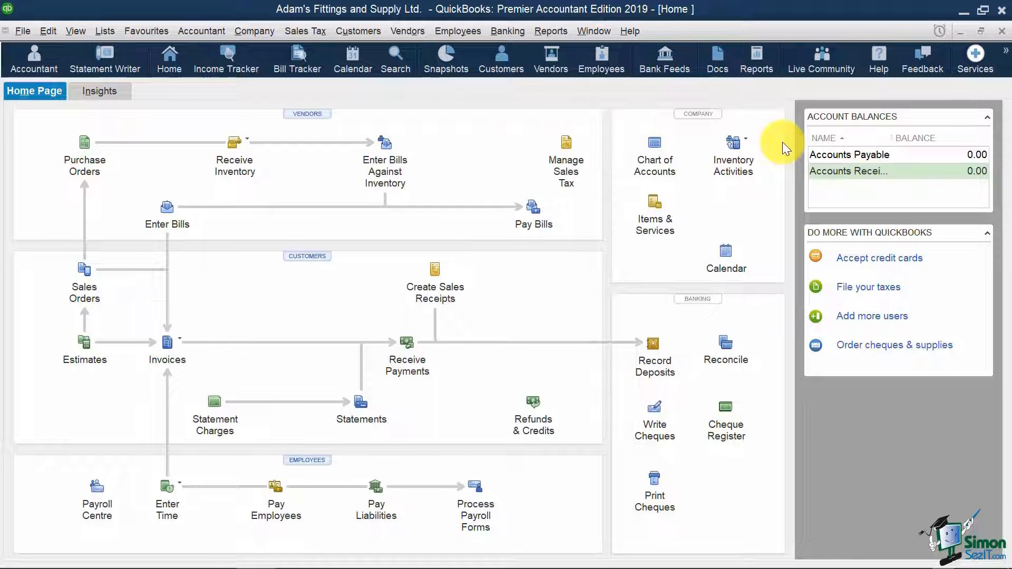
{"action": "mouse_move", "coordinate": [662, 133]}
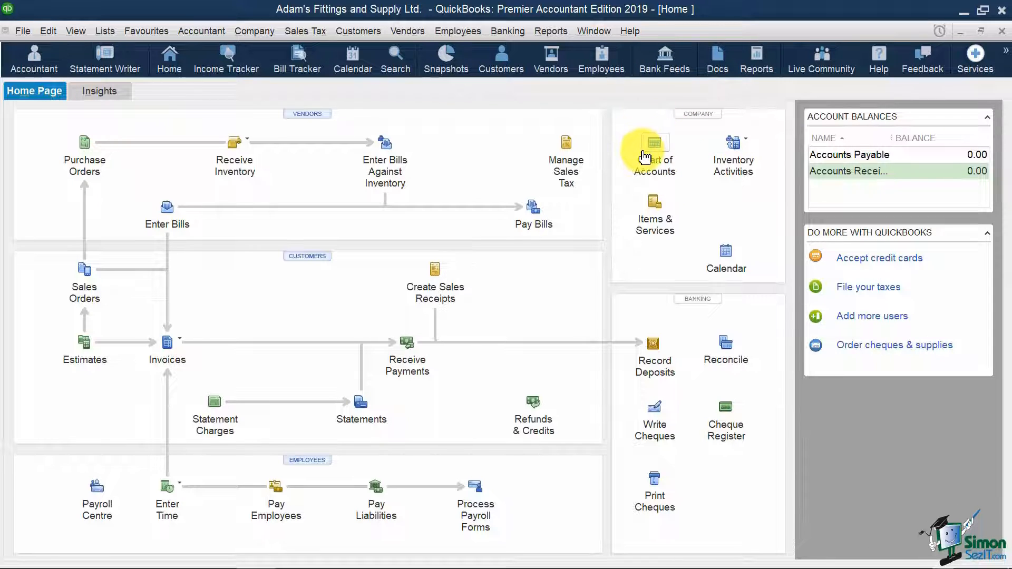
{"action": "mouse_move", "coordinate": [653, 143]}
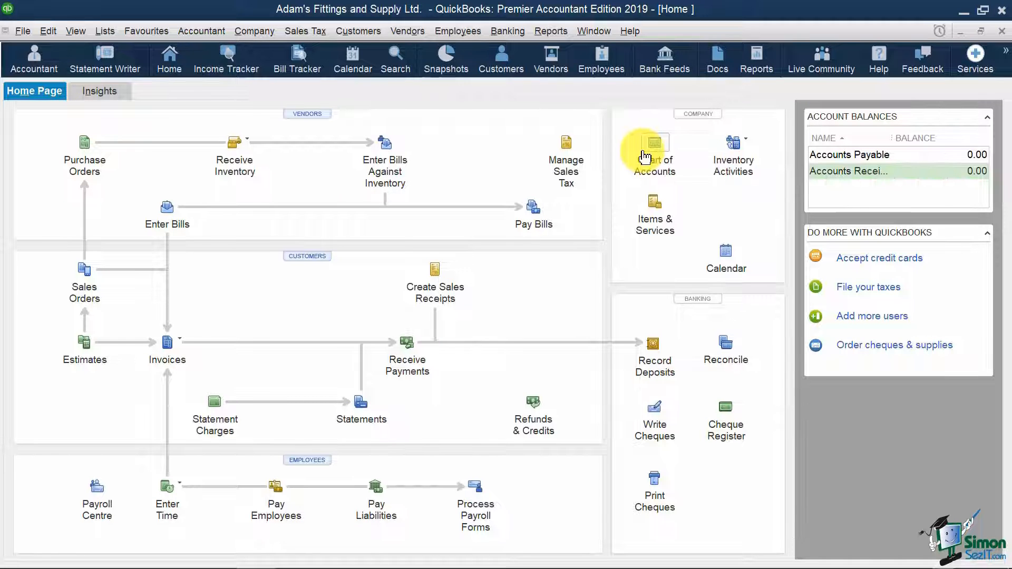
{"action": "left_click", "coordinate": [653, 144]}
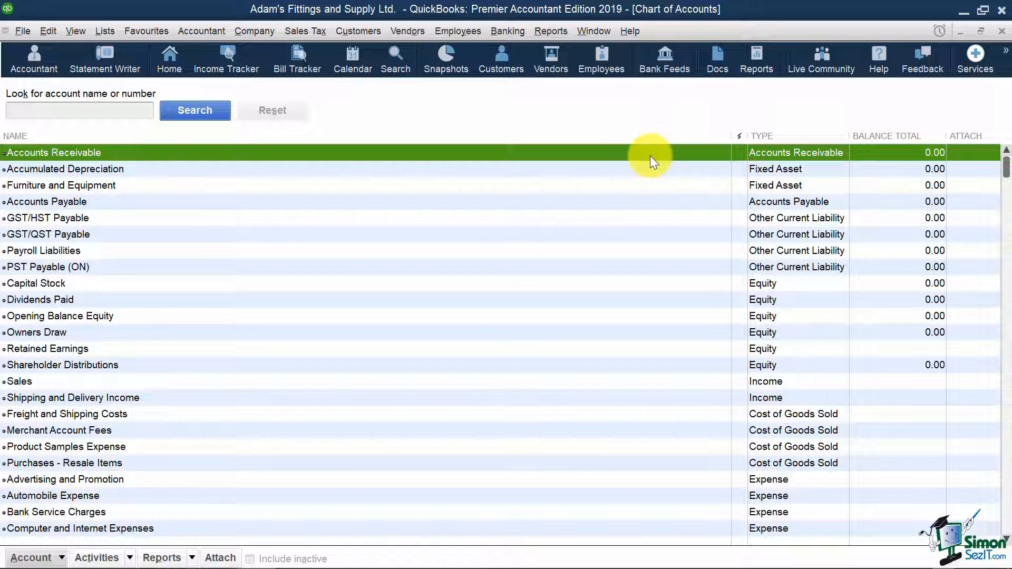
{"action": "mouse_move", "coordinate": [816, 415]}
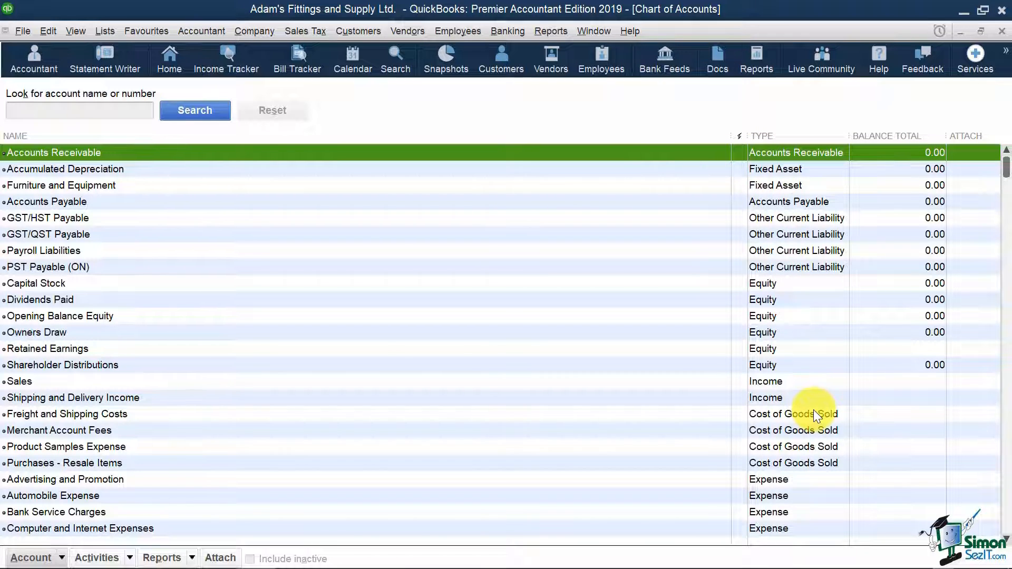
{"action": "mouse_move", "coordinate": [794, 234]}
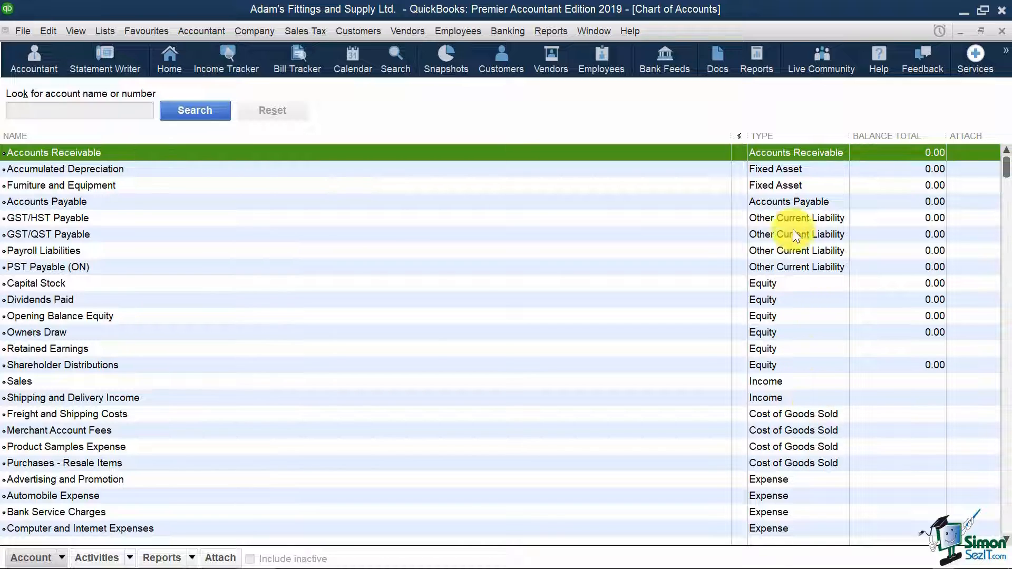
{"action": "mouse_move", "coordinate": [318, 237]}
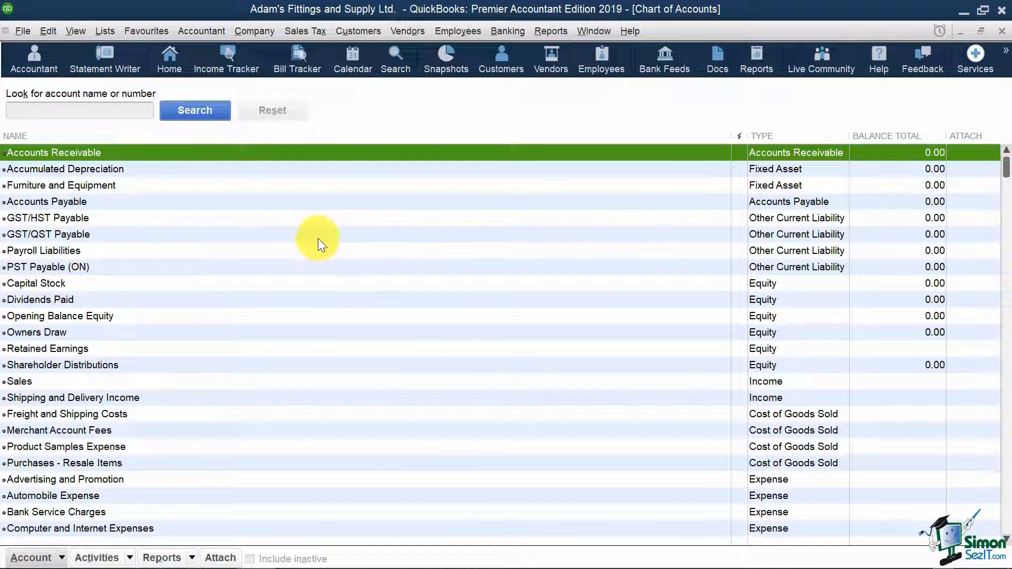
{"action": "left_click", "coordinate": [48, 234]}
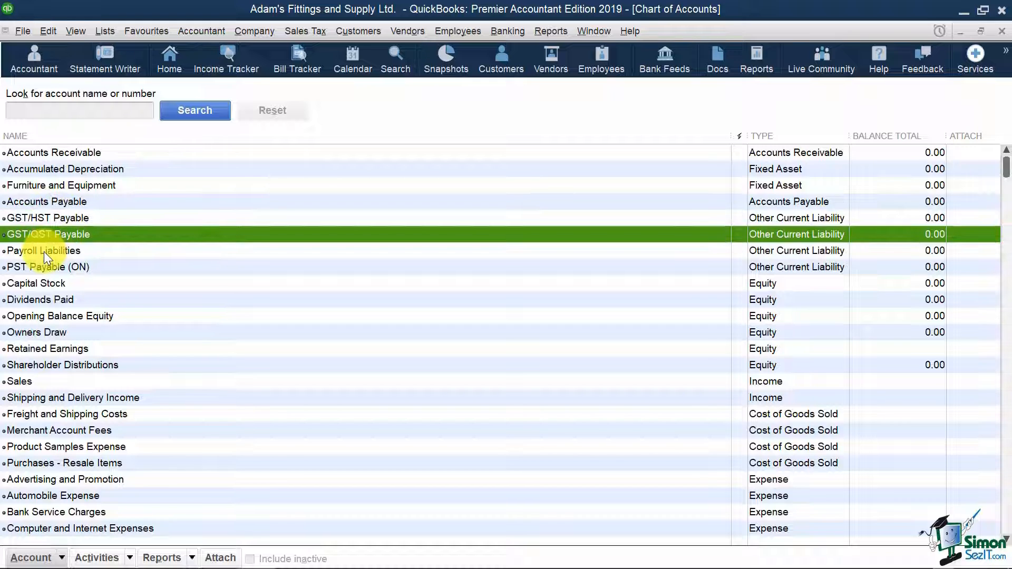
{"action": "left_click", "coordinate": [48, 267]}
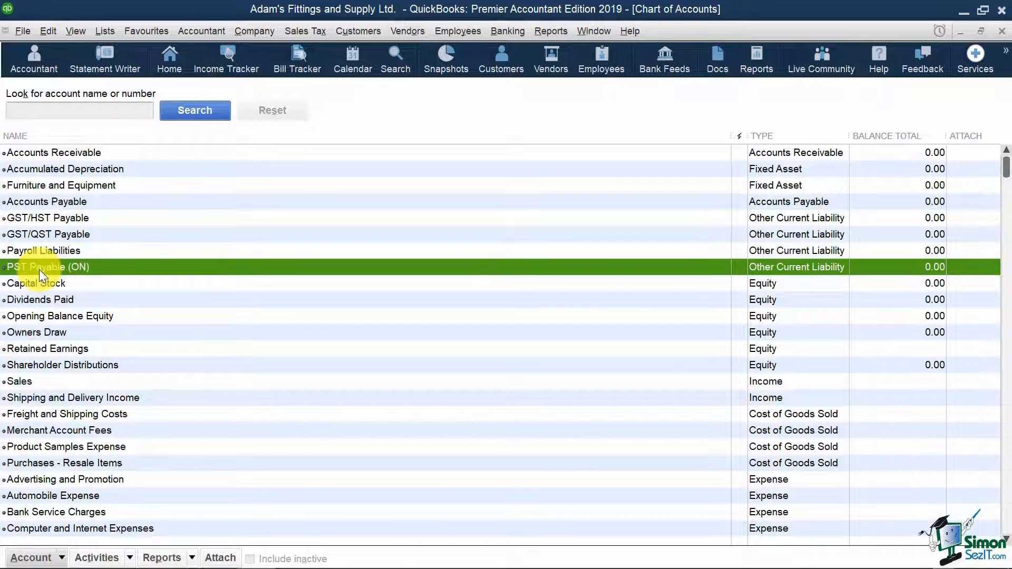
{"action": "mouse_move", "coordinate": [222, 300]}
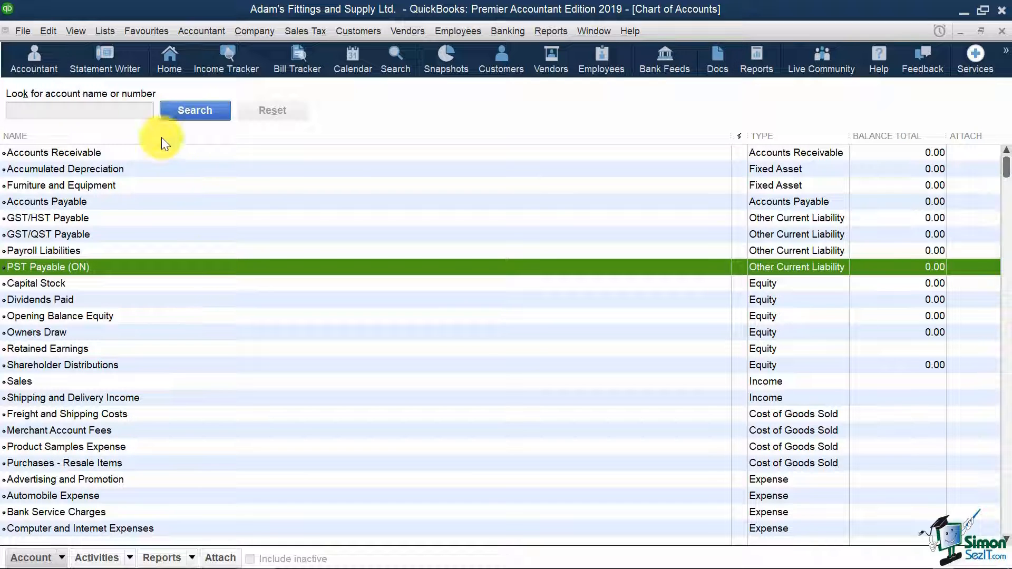
- Enable Use account numbers in company Accounting preferences so accounts show numbers like 11000
{"action": "left_click", "coordinate": [47, 31]}
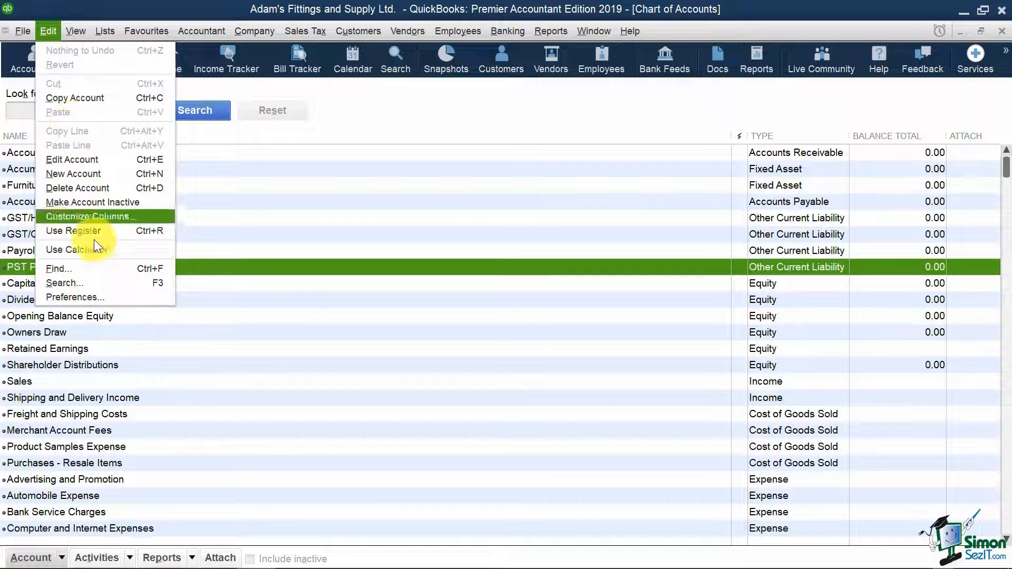
{"action": "left_click", "coordinate": [73, 297]}
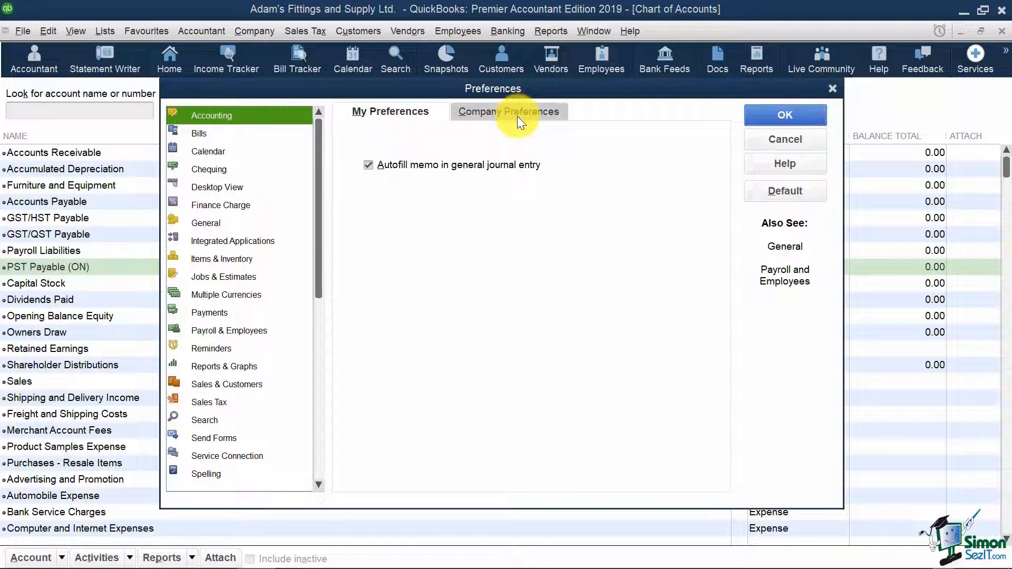
{"action": "left_click", "coordinate": [508, 110]}
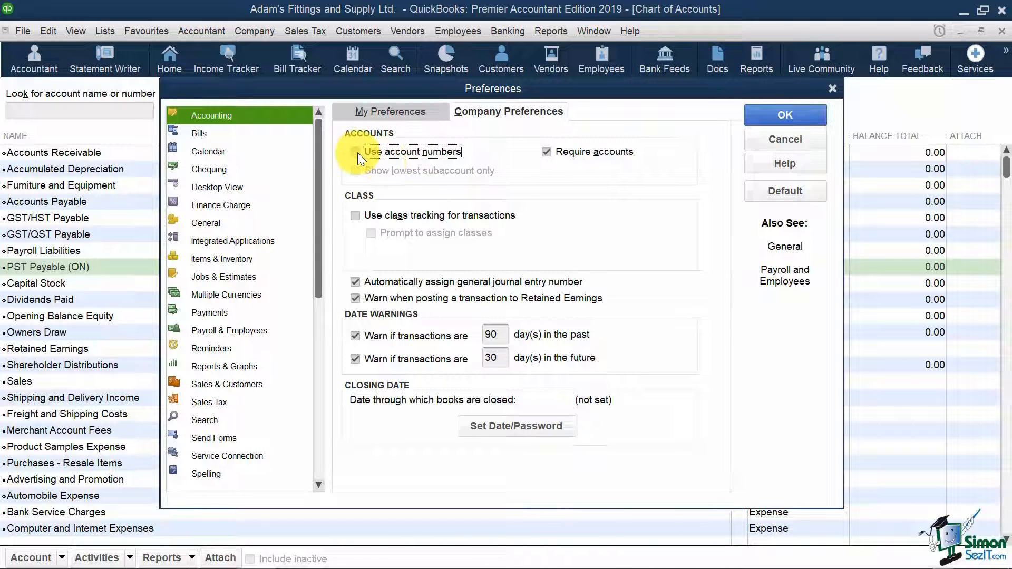
{"action": "left_click", "coordinate": [356, 151]}
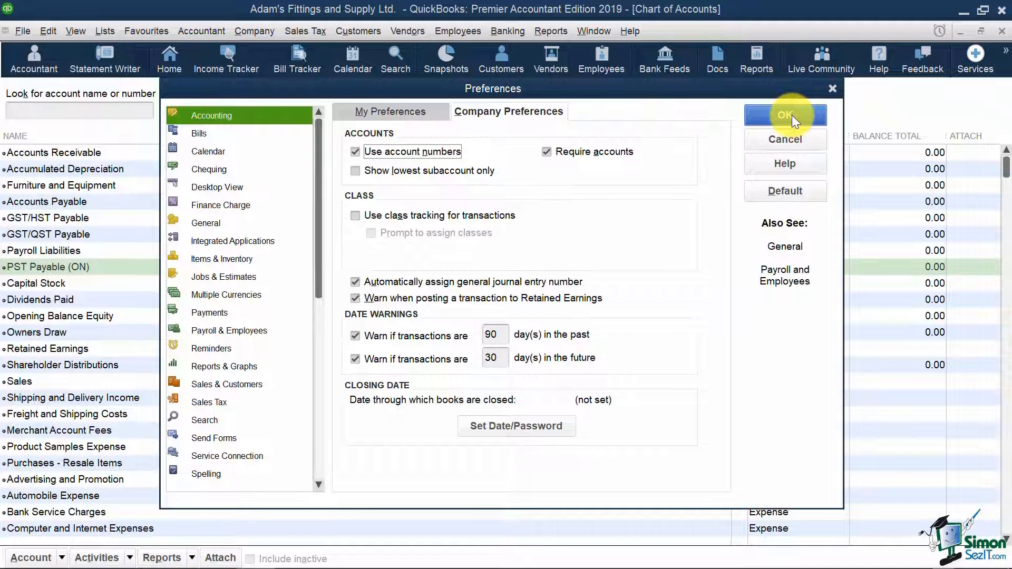
{"action": "left_click", "coordinate": [784, 115]}
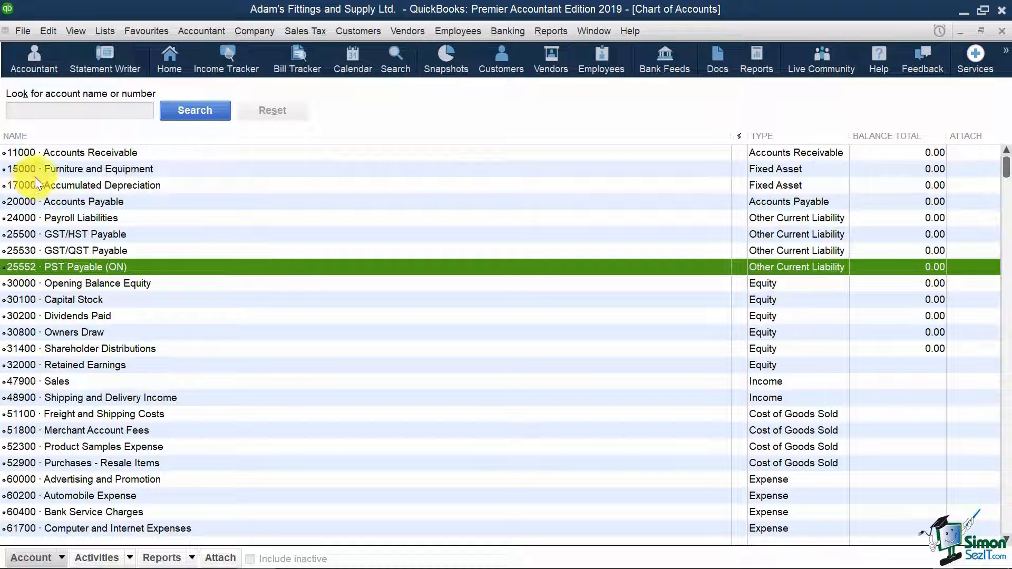
{"action": "mouse_move", "coordinate": [174, 159]}
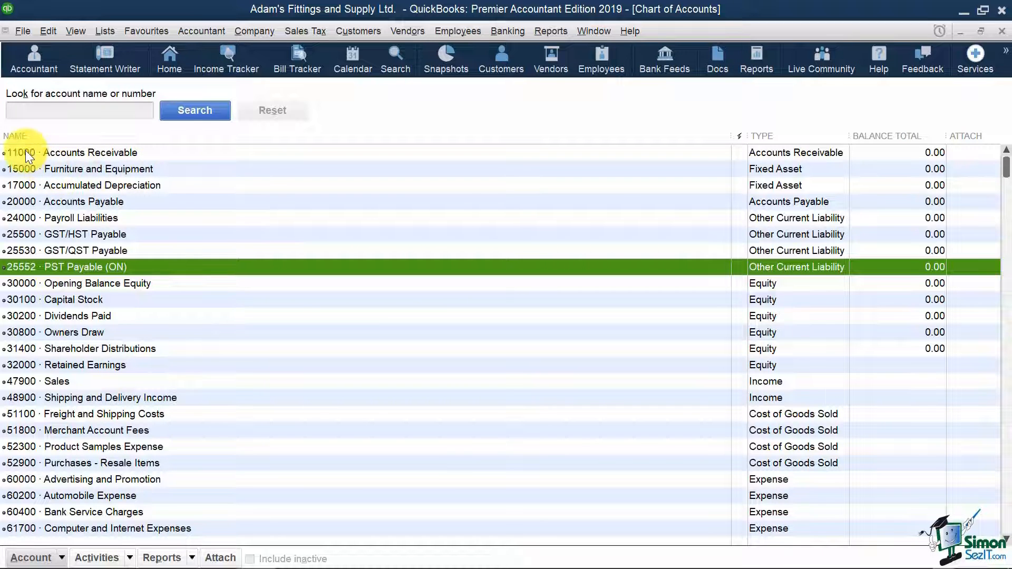
{"action": "scroll", "scroll_direction": "down", "scroll_amount": 3}
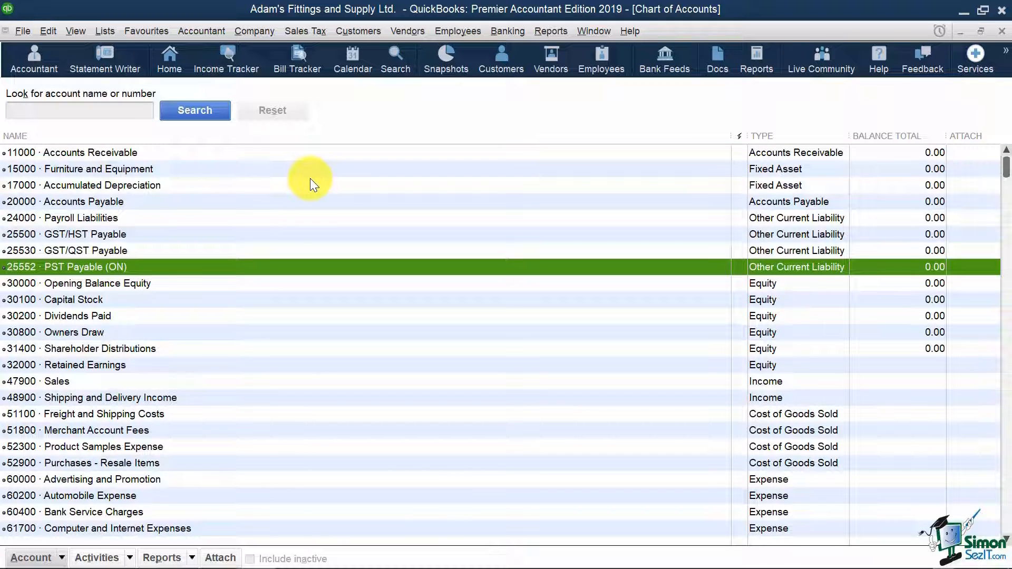
{"action": "mouse_move", "coordinate": [39, 19]}
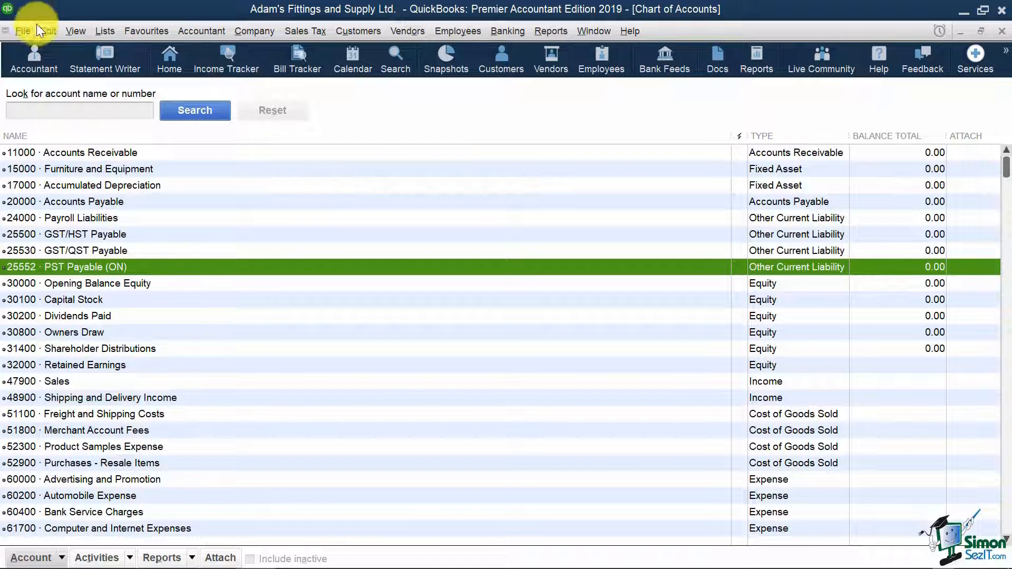
- Reopen Preferences to the company-wide Accounting settings with account numbers now enabled
{"action": "left_click", "coordinate": [48, 30]}
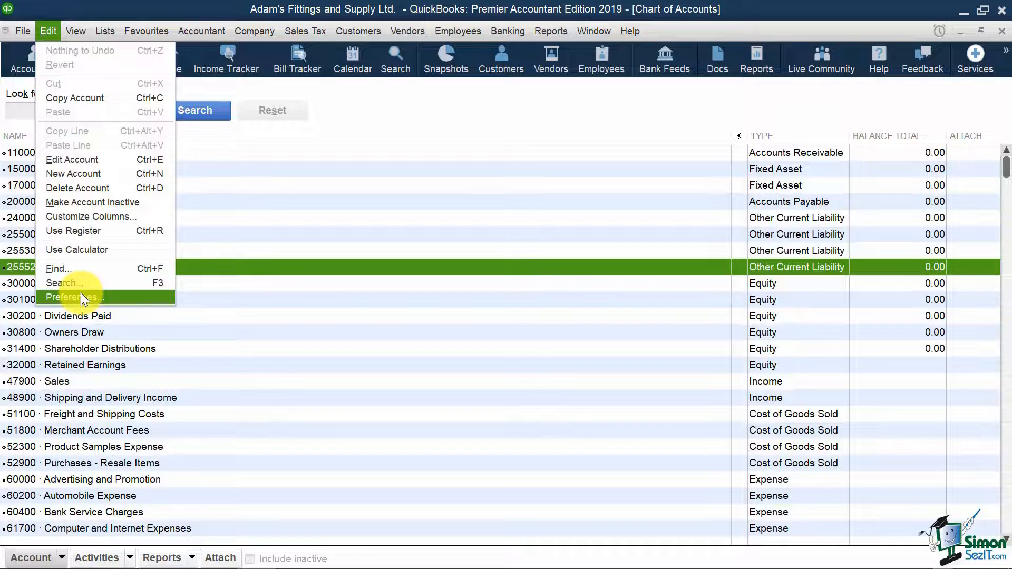
{"action": "left_click", "coordinate": [74, 297]}
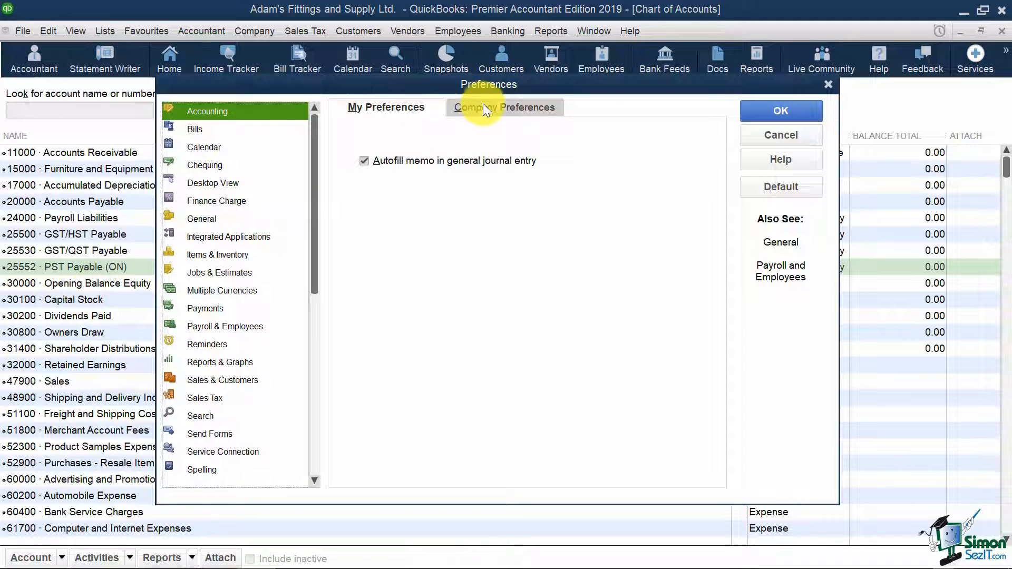
{"action": "left_click", "coordinate": [505, 107]}
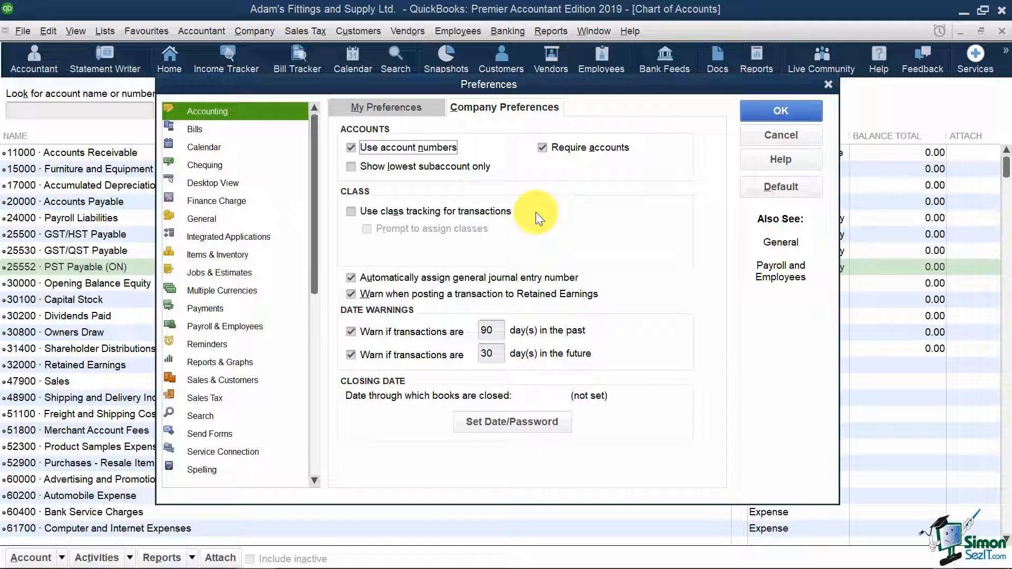
{"action": "mouse_move", "coordinate": [526, 224]}
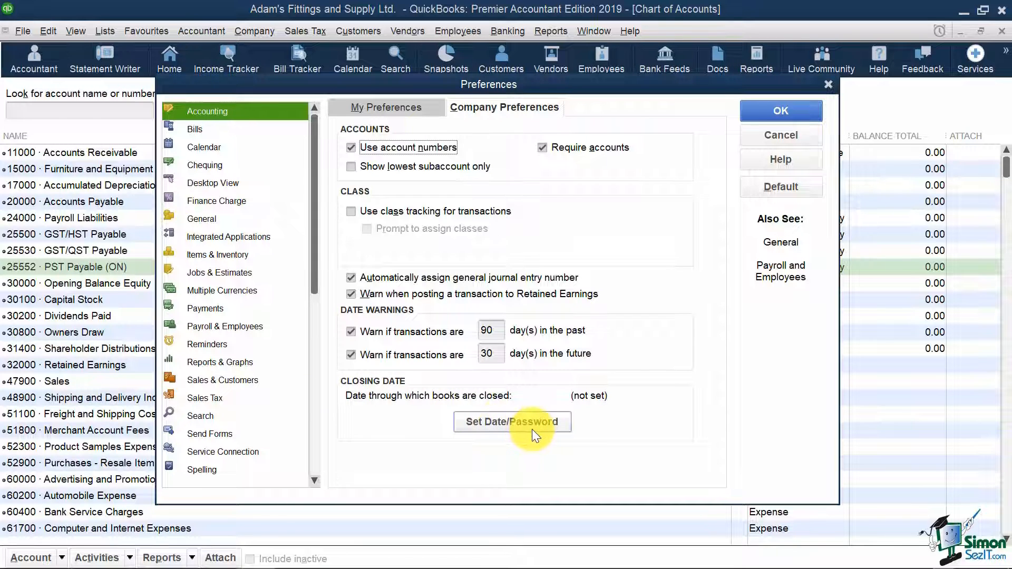
- Bring up the Set Closing Date and Password form from the Closing Date section
{"action": "left_click", "coordinate": [512, 421]}
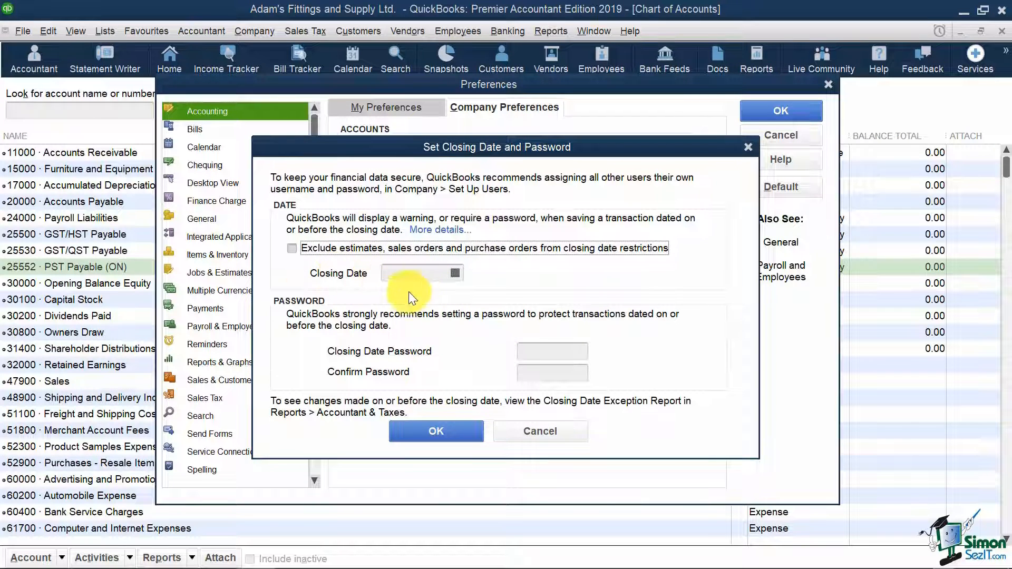
{"action": "mouse_move", "coordinate": [488, 277]}
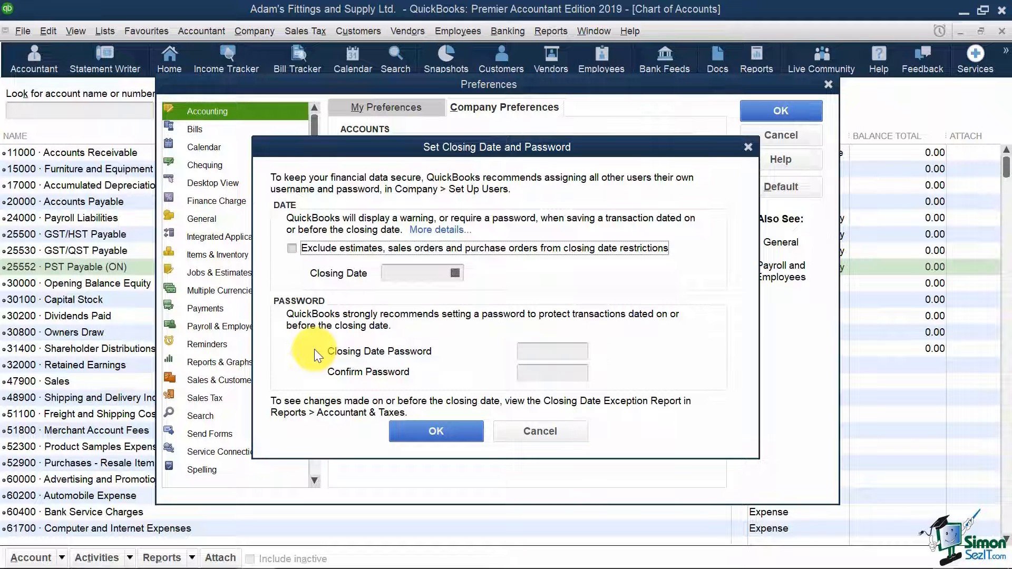
- Cancel without setting a closing date and move to the General preferences
{"action": "left_click", "coordinate": [540, 431]}
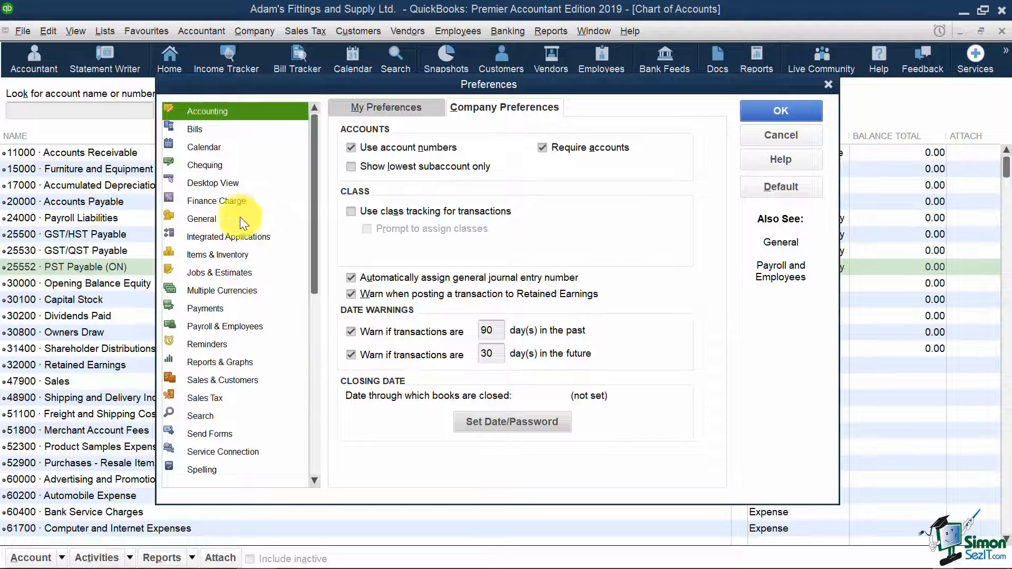
{"action": "mouse_move", "coordinate": [242, 182]}
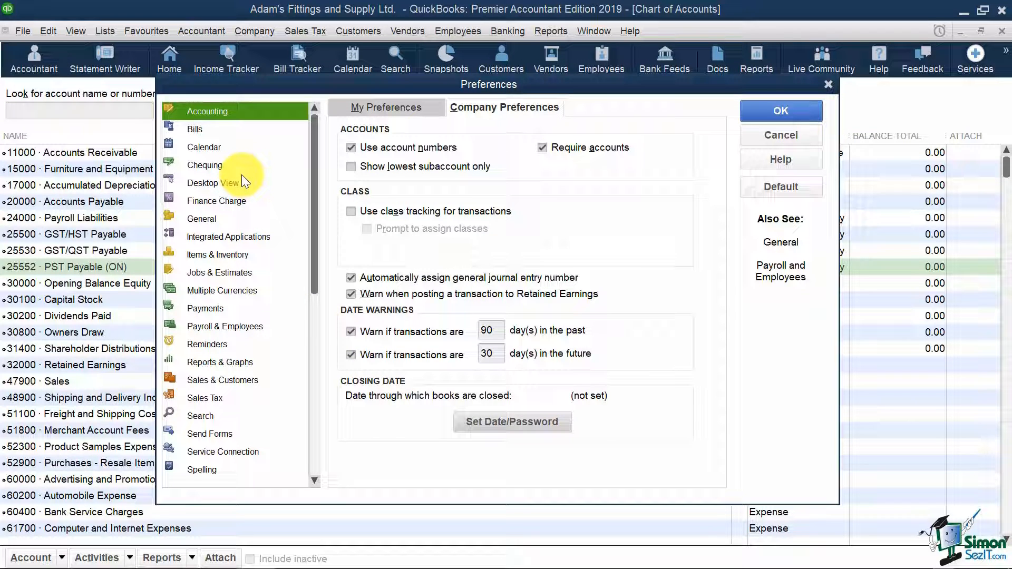
{"action": "mouse_move", "coordinate": [228, 166]}
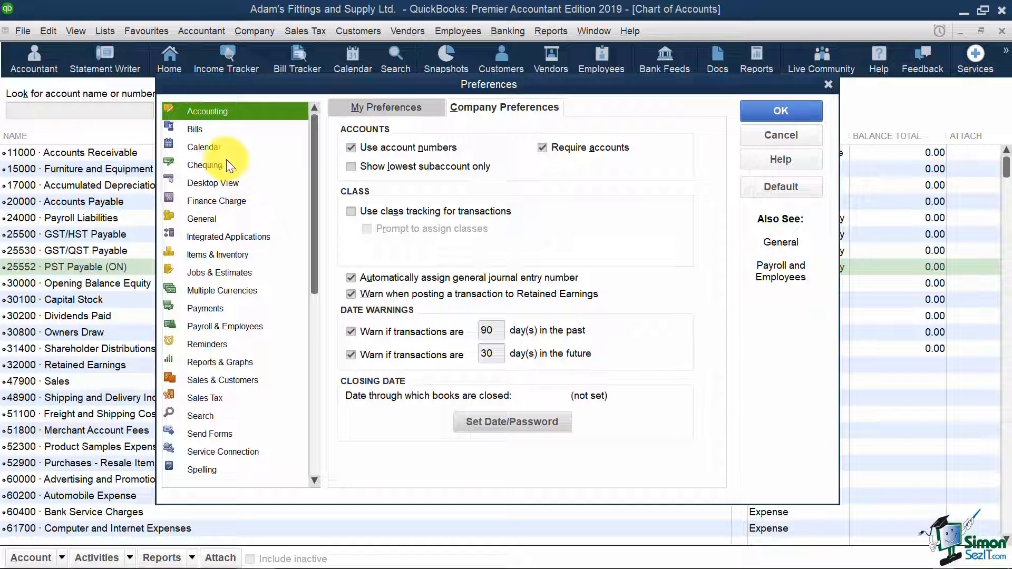
{"action": "left_click", "coordinate": [202, 219]}
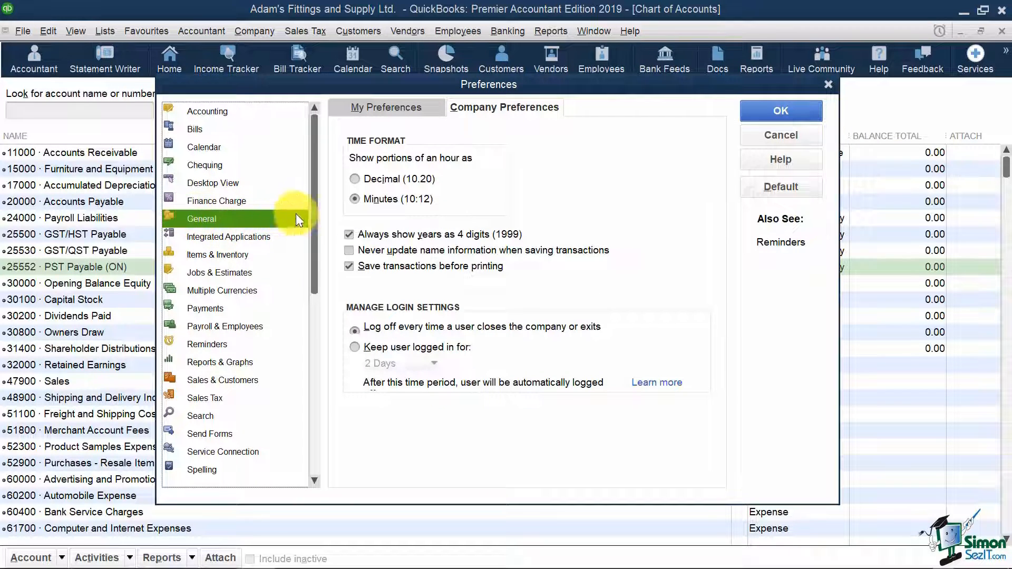
{"action": "mouse_move", "coordinate": [266, 129]}
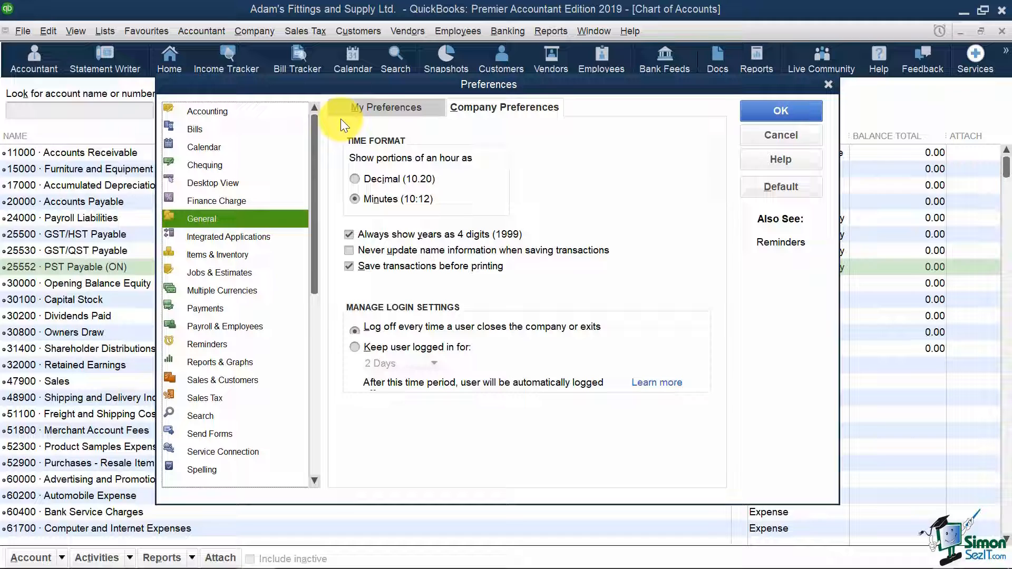
- In personal General preferences, make Enter move between fields, turn off product pop-ups and recall last transaction per name
{"action": "left_click", "coordinate": [385, 107]}
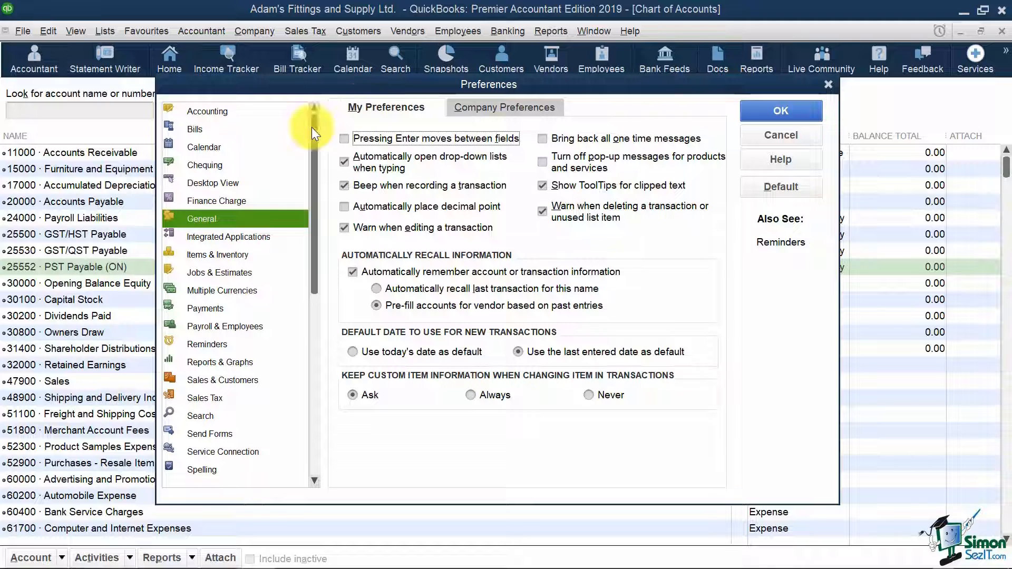
{"action": "mouse_move", "coordinate": [289, 217]}
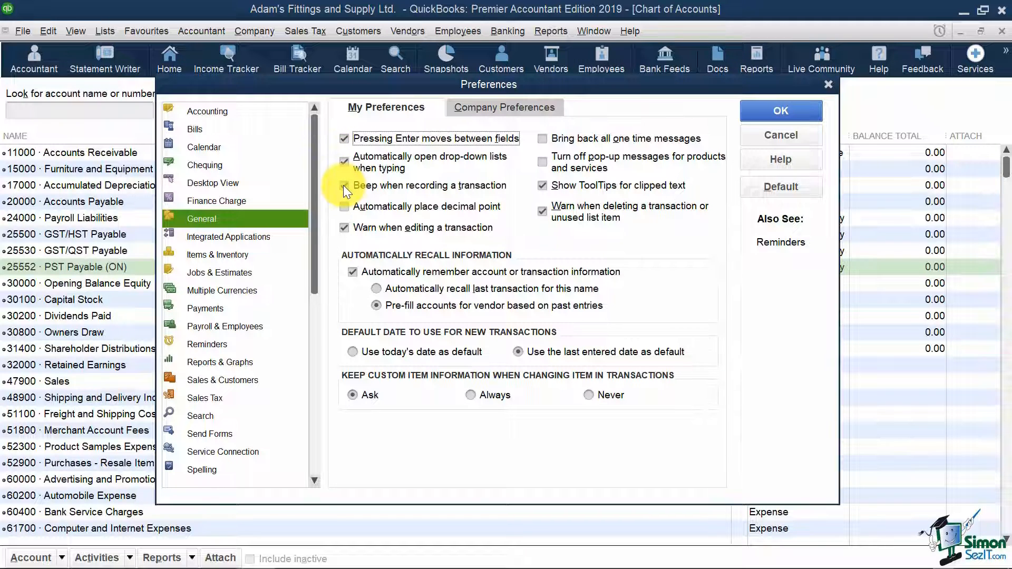
{"action": "left_click", "coordinate": [344, 186]}
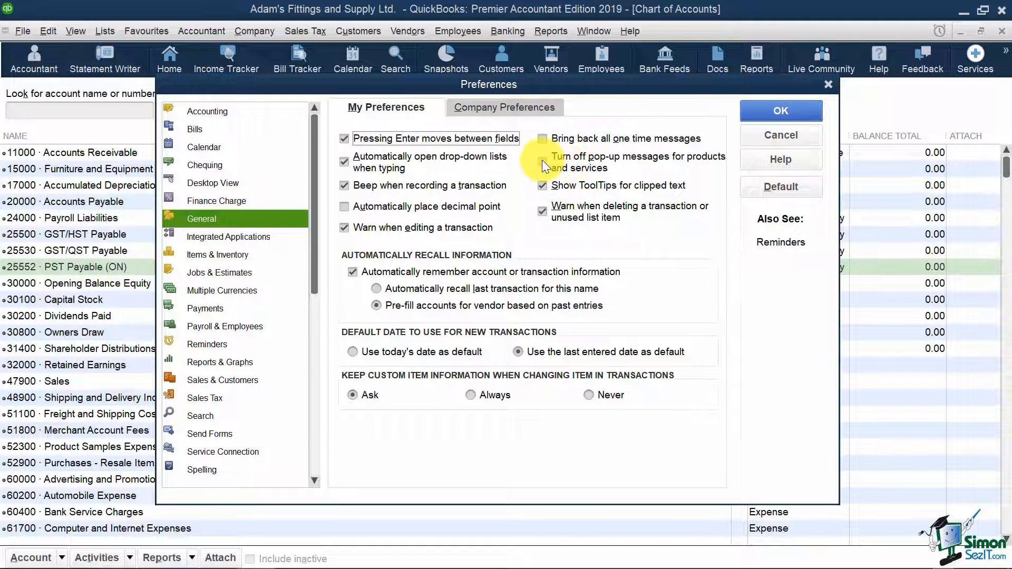
{"action": "left_click", "coordinate": [543, 162]}
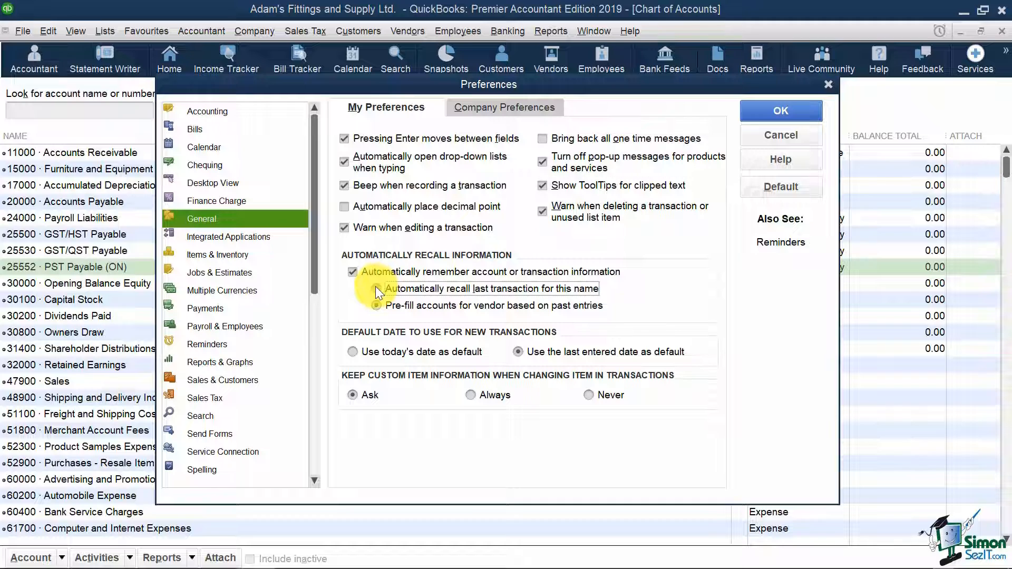
{"action": "left_click", "coordinate": [376, 289]}
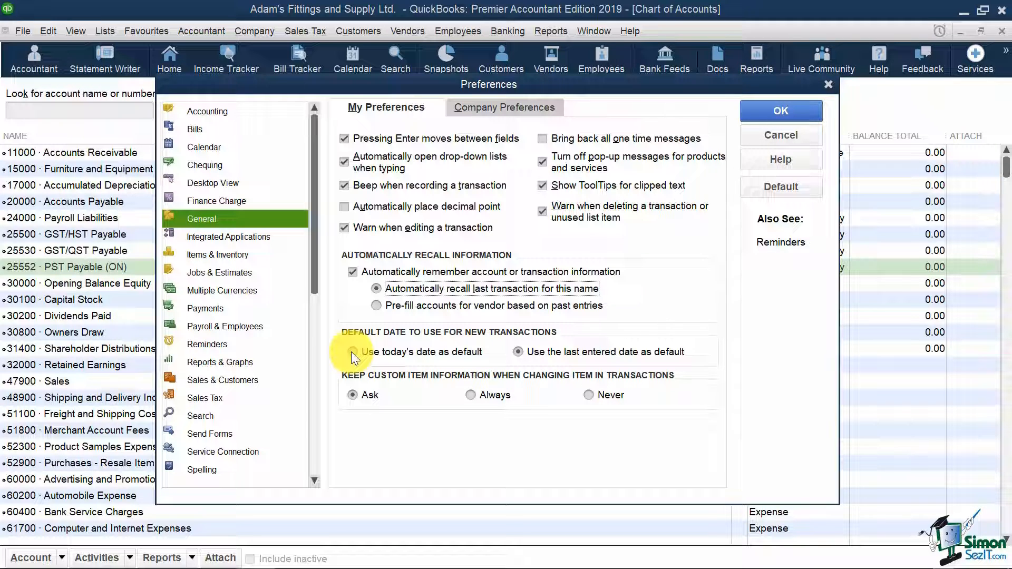
{"action": "left_click", "coordinate": [518, 352]}
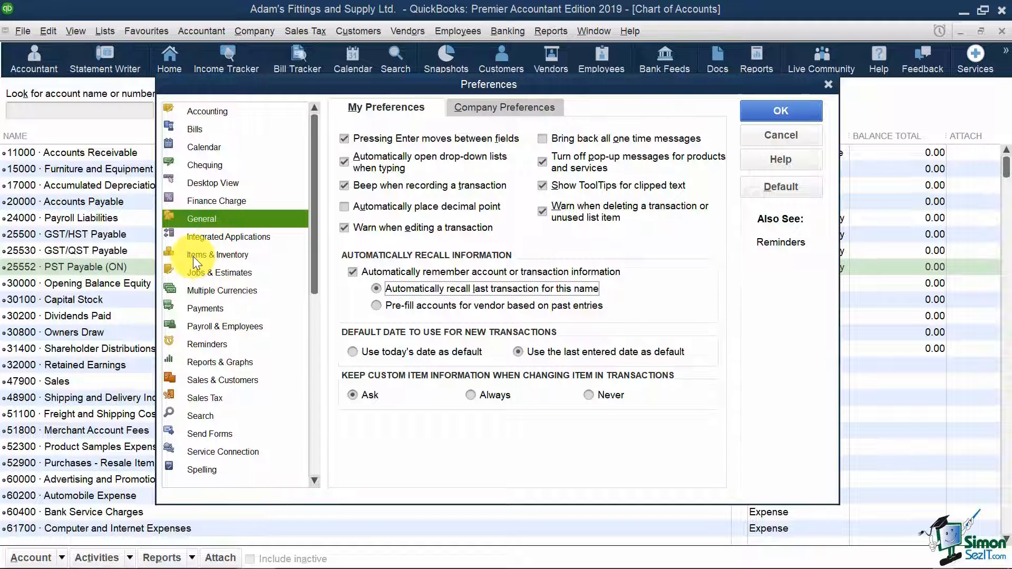
- Save the General changes and show the company-wide Items & Inventory settings with inventory active
{"action": "left_click", "coordinate": [217, 254]}
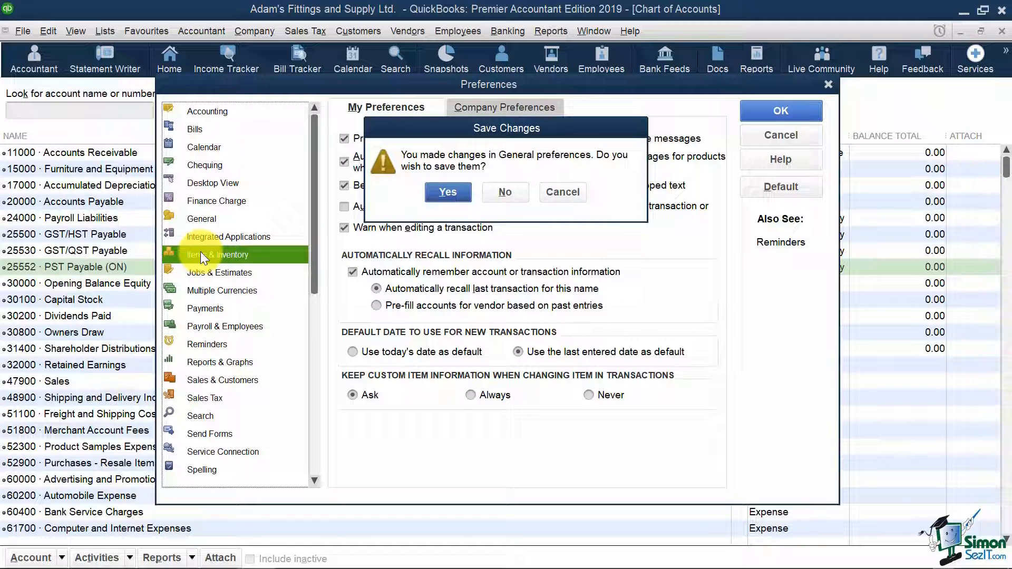
{"action": "left_click", "coordinate": [447, 192]}
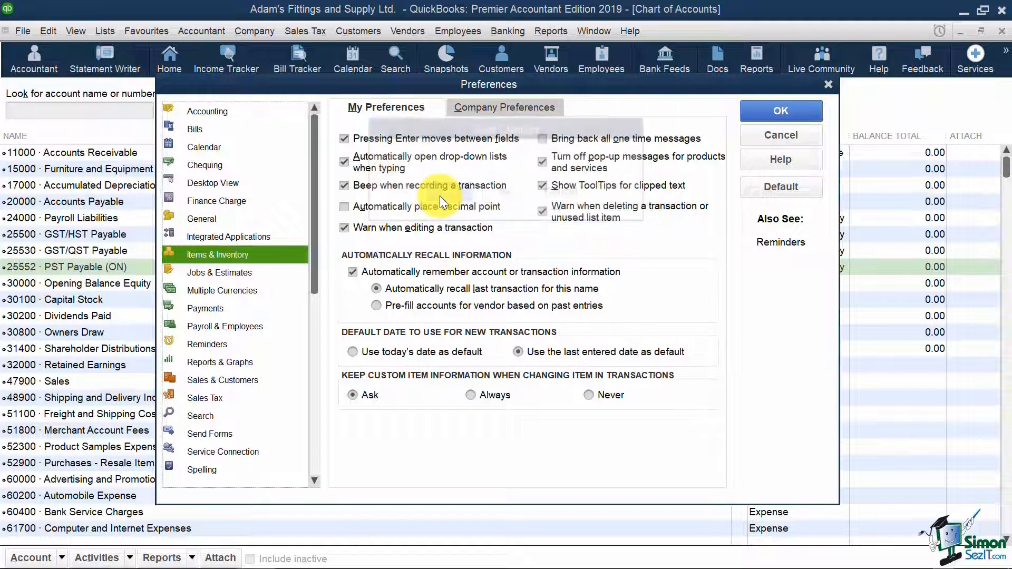
{"action": "left_click", "coordinate": [217, 253]}
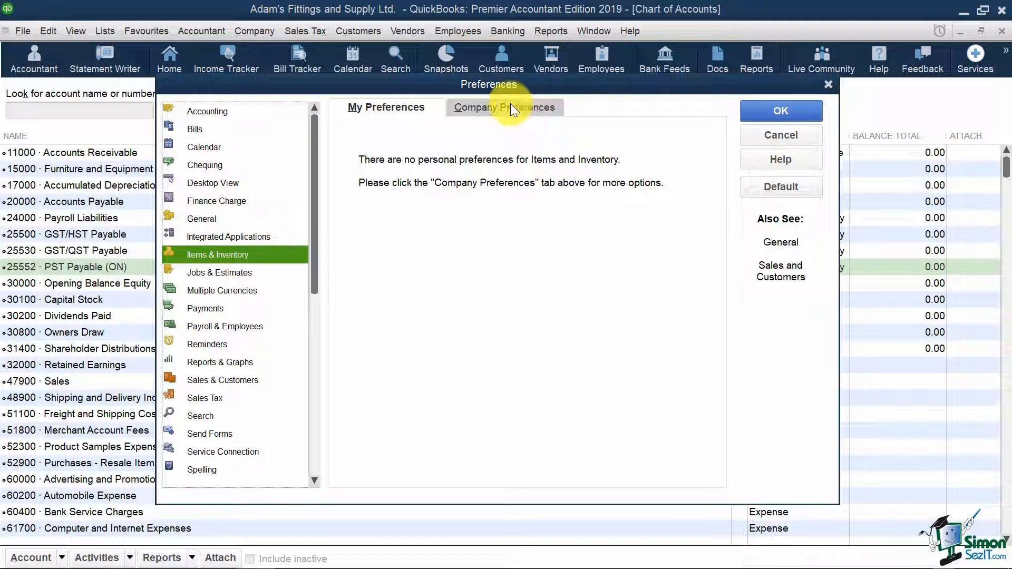
{"action": "left_click", "coordinate": [505, 108]}
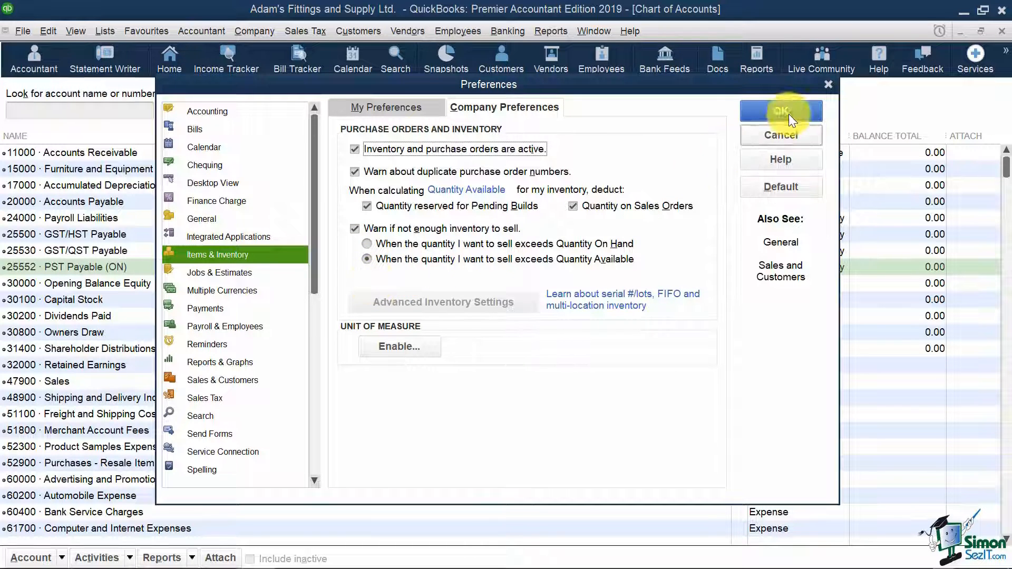
- Close Preferences and the Chart of Accounts and return to the Home page
{"action": "left_click", "coordinate": [780, 111]}
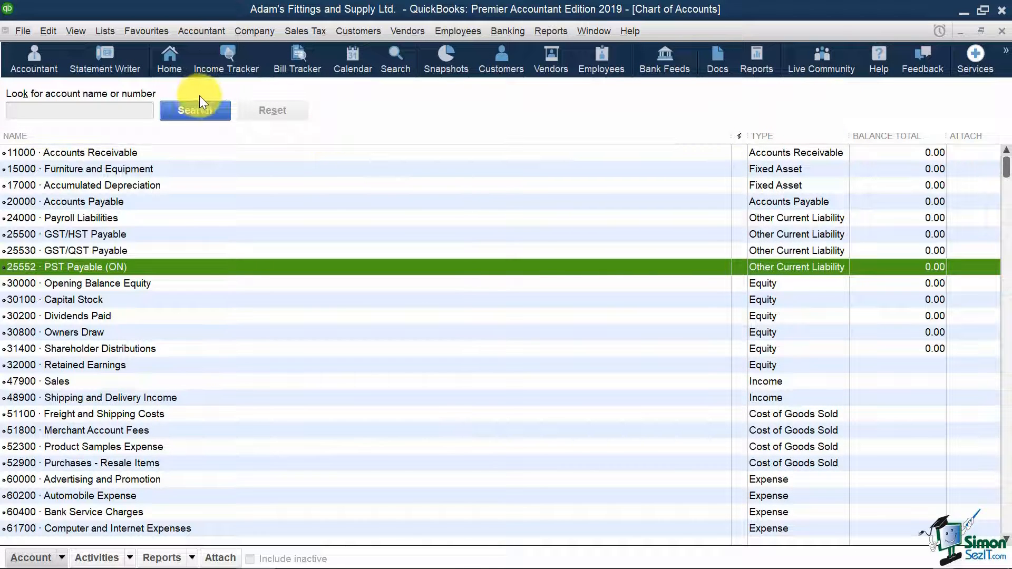
{"action": "left_click", "coordinate": [168, 59]}
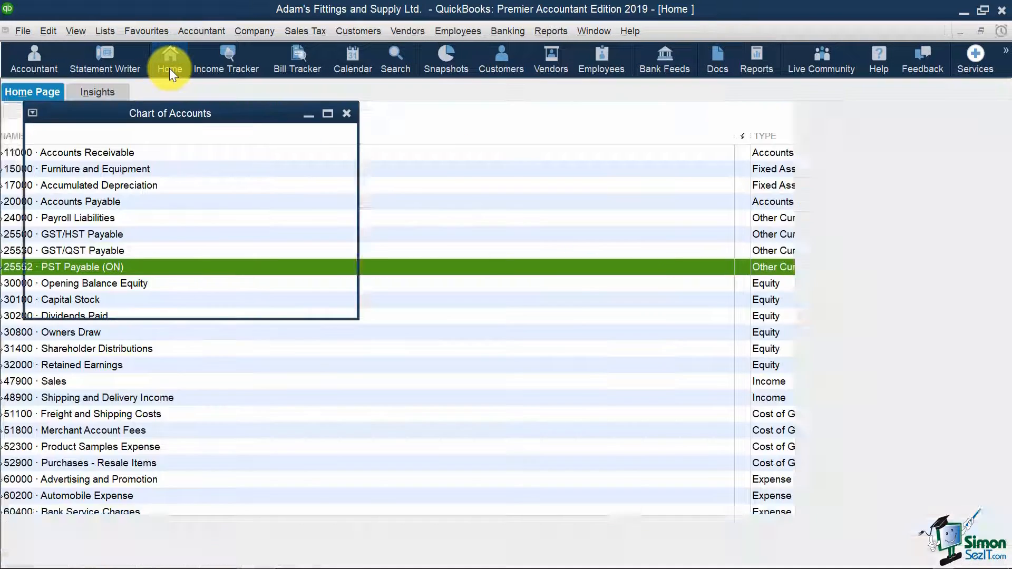
{"action": "left_click", "coordinate": [347, 113]}
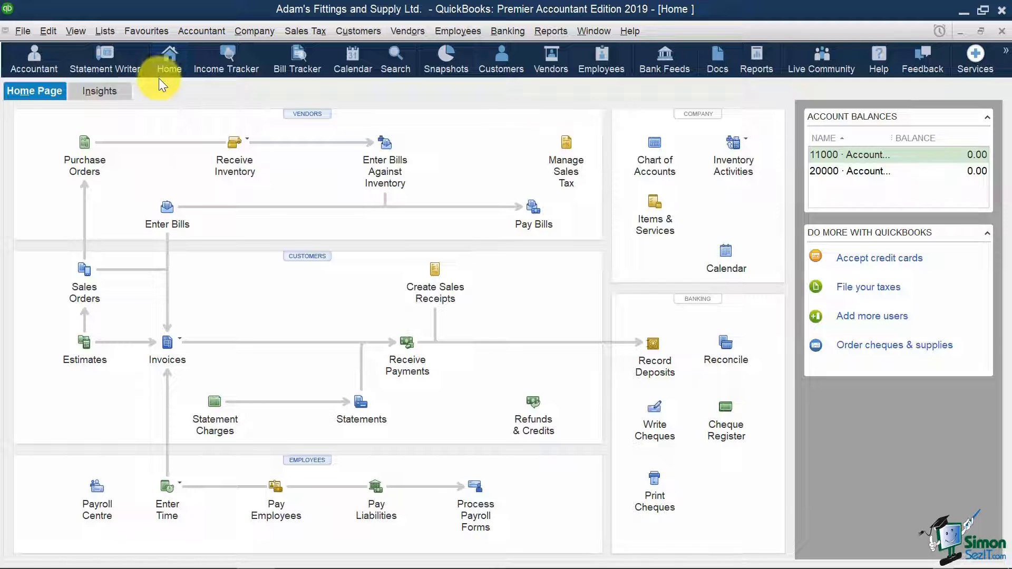
{"action": "mouse_move", "coordinate": [84, 155]}
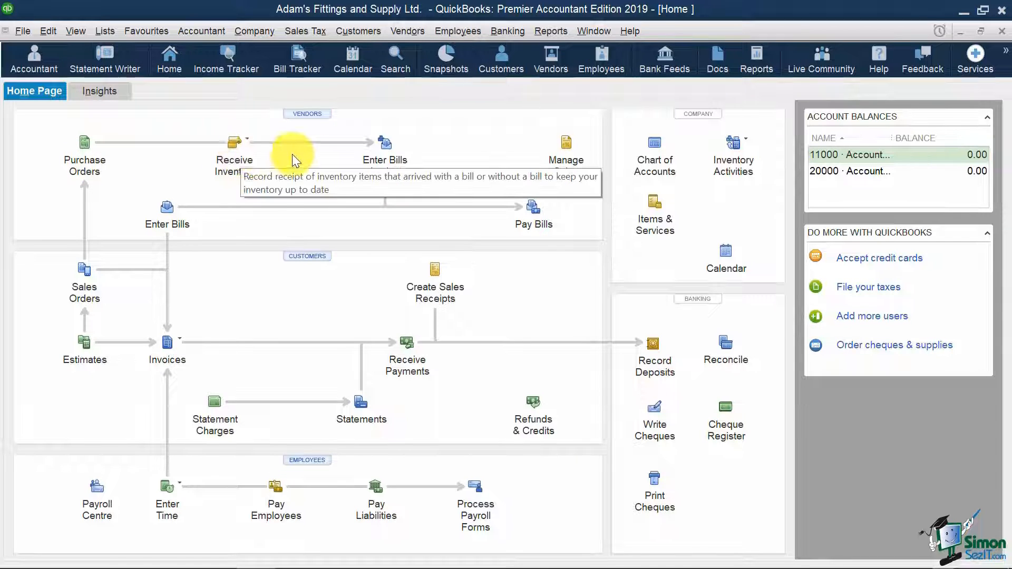
{"action": "mouse_move", "coordinate": [386, 142]}
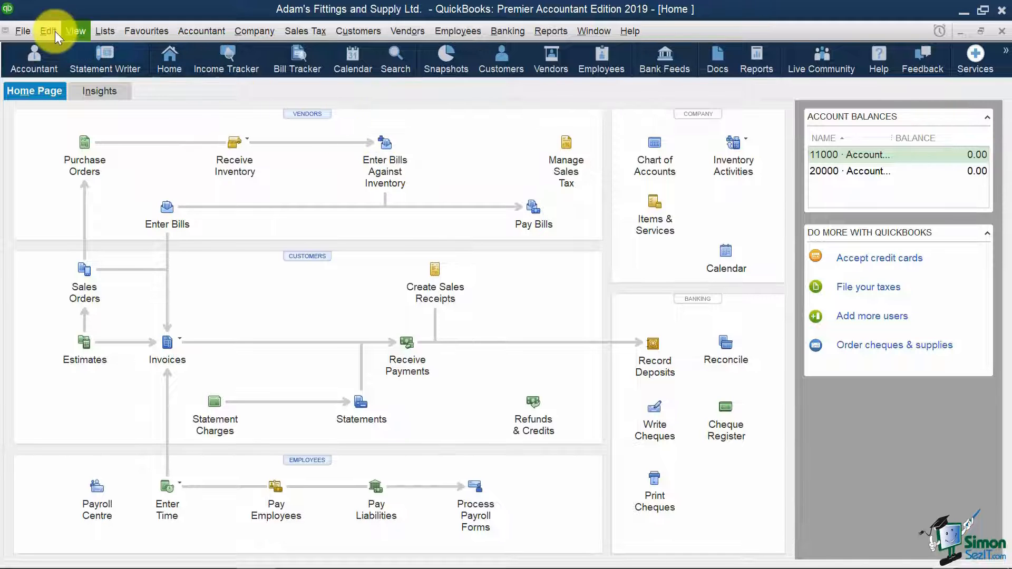
- Reopen Preferences to the company-wide Jobs & Estimates settings with estimates on
{"action": "left_click", "coordinate": [48, 31]}
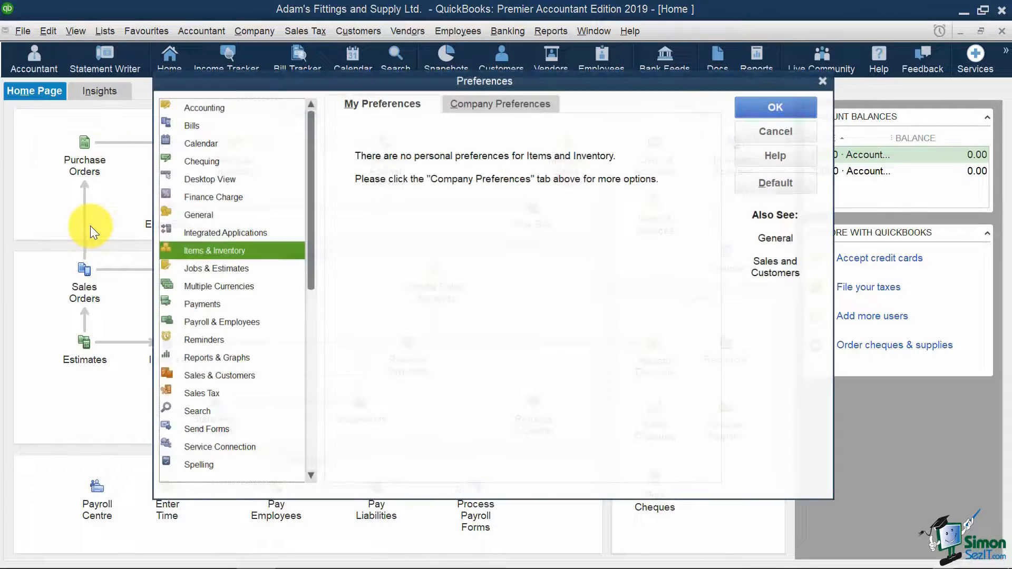
{"action": "left_click", "coordinate": [215, 268]}
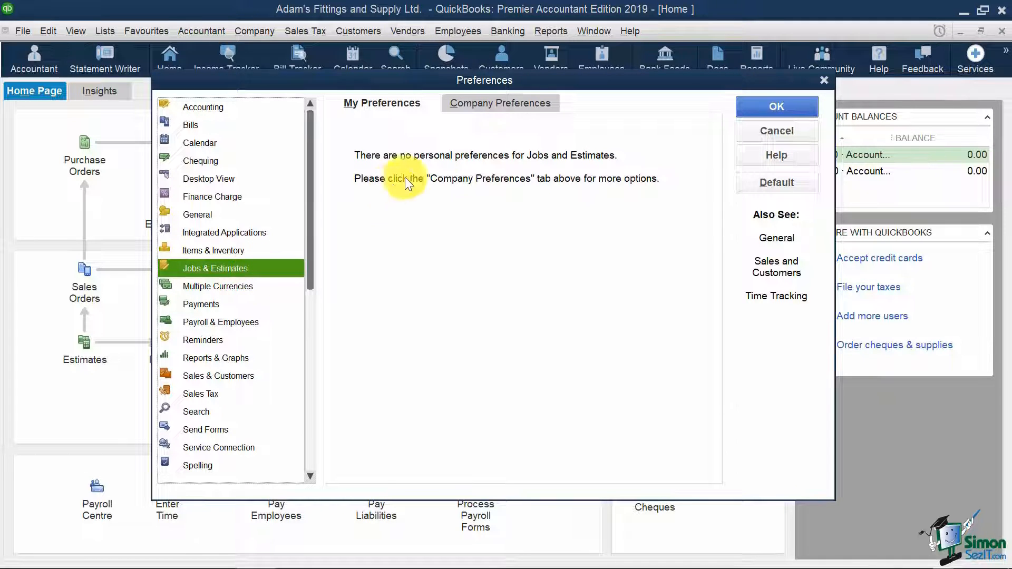
{"action": "left_click", "coordinate": [500, 102]}
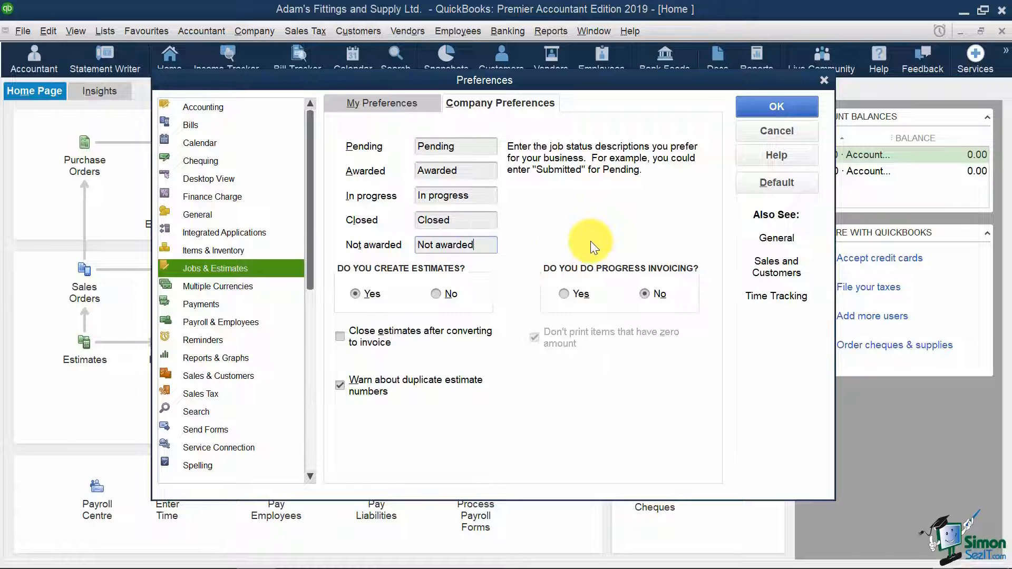
{"action": "mouse_move", "coordinate": [214, 304]}
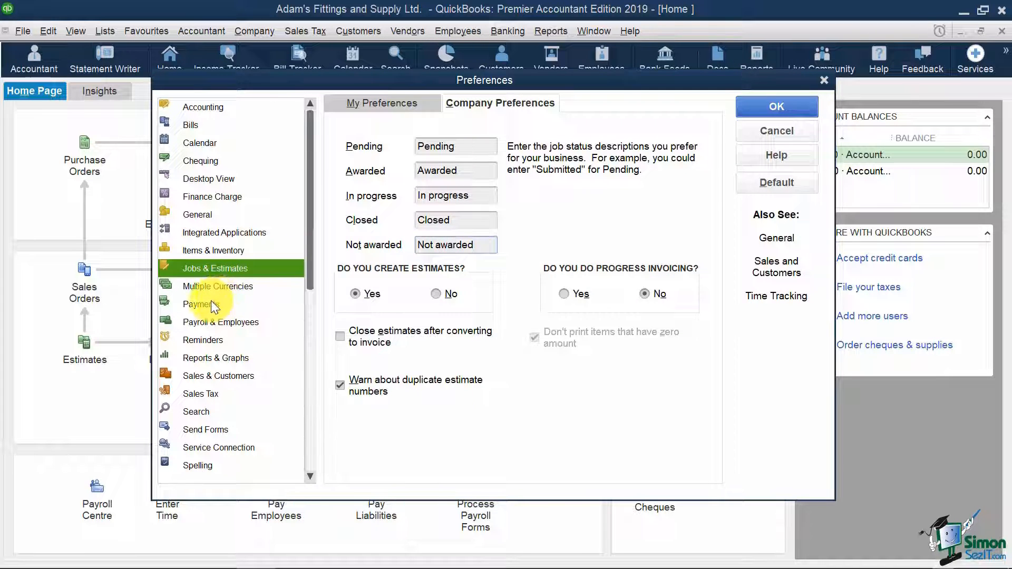
- In Payments preferences, turn off 'Use Undeposited Funds as a default deposit to account'
{"action": "left_click", "coordinate": [202, 304]}
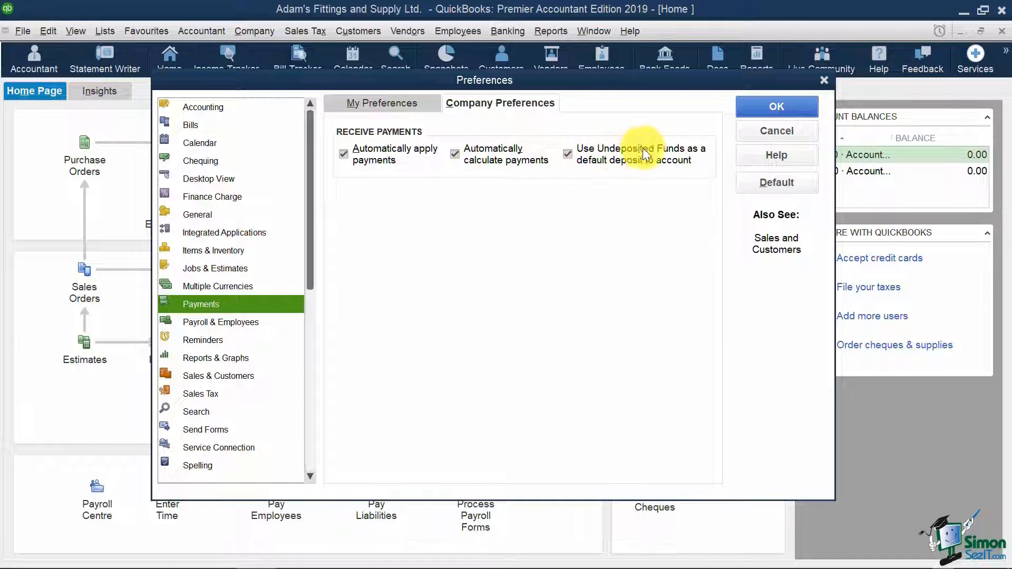
{"action": "mouse_move", "coordinate": [651, 173]}
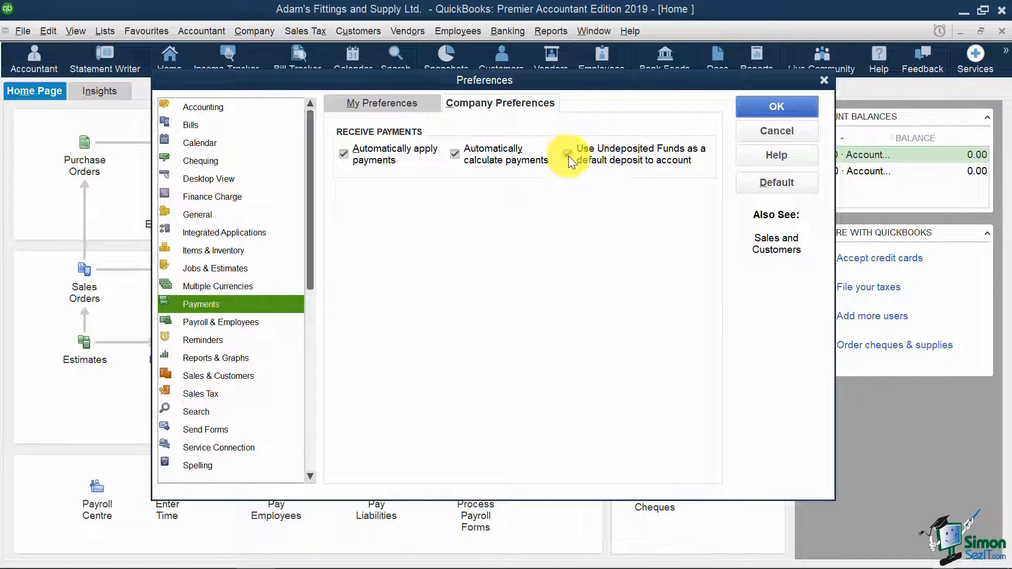
{"action": "left_click", "coordinate": [566, 152]}
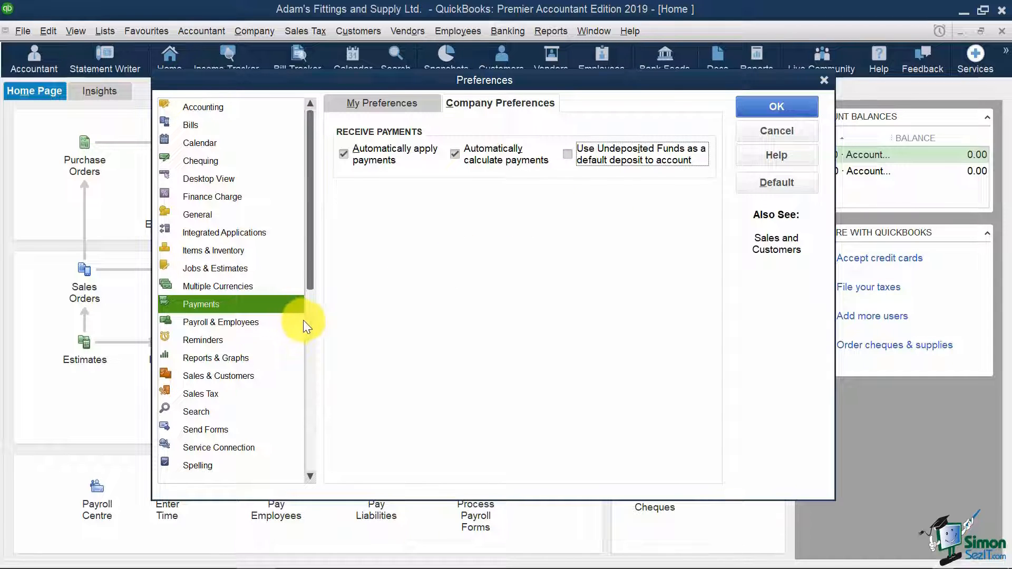
{"action": "mouse_move", "coordinate": [248, 326]}
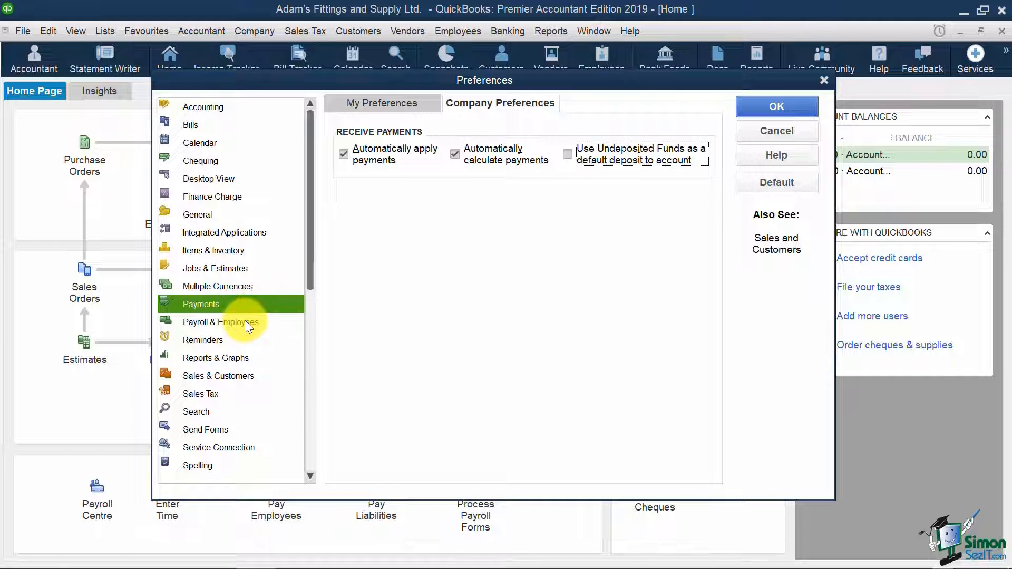
- Save the payment changes and keep Full payroll selected under Payroll & Employees
{"action": "left_click", "coordinate": [220, 322]}
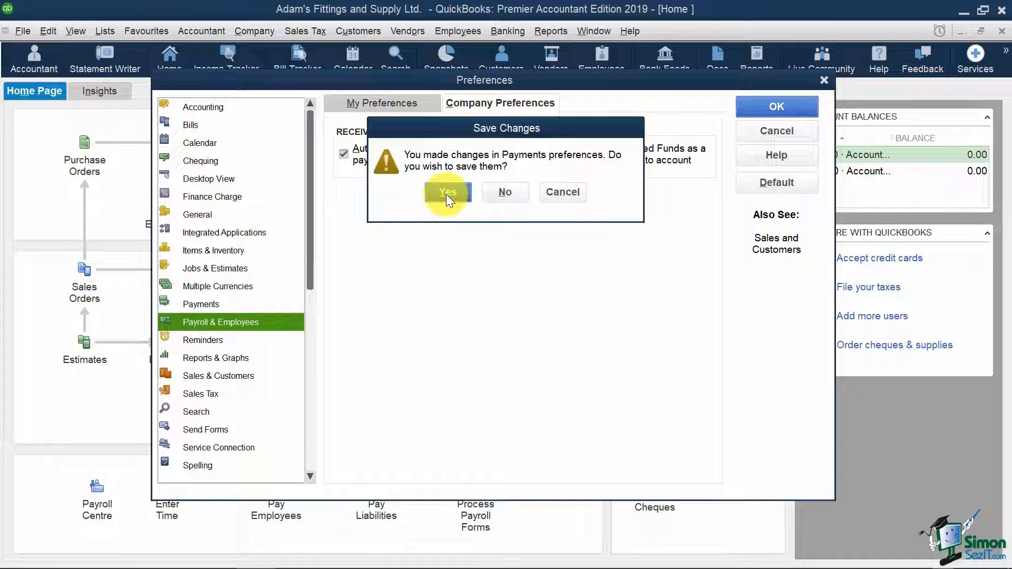
{"action": "left_click", "coordinate": [447, 192]}
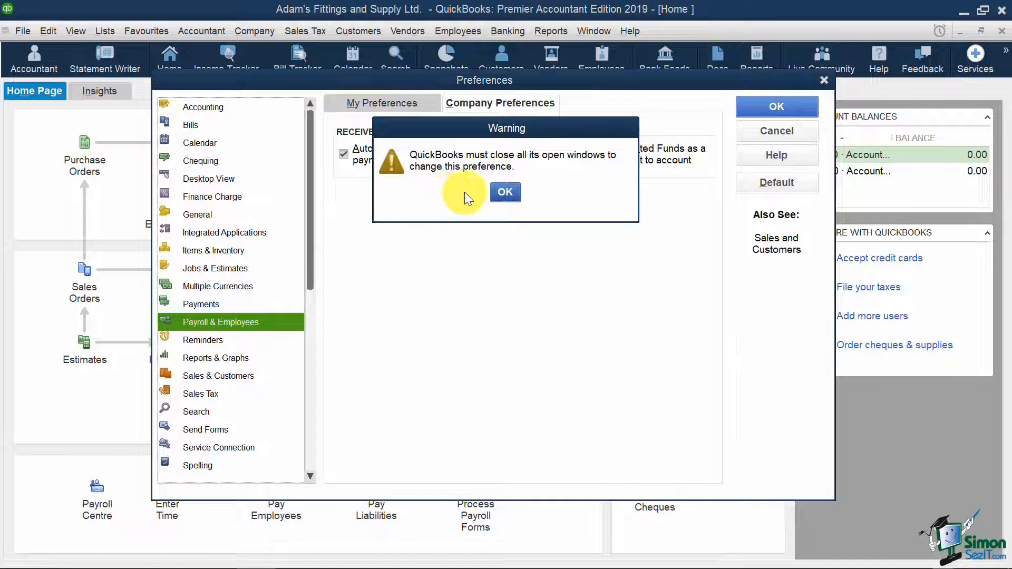
{"action": "left_click", "coordinate": [504, 192]}
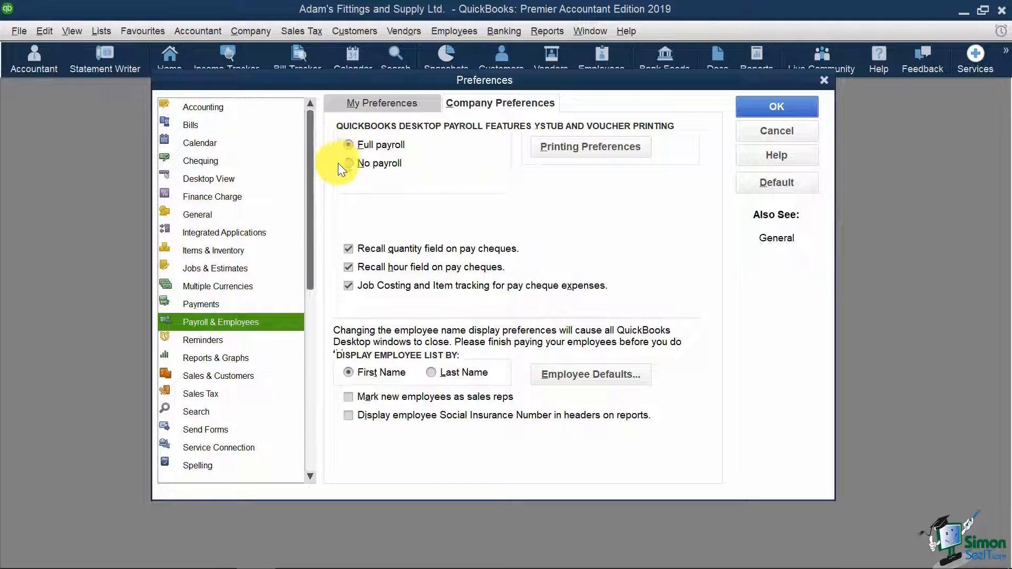
{"action": "left_click", "coordinate": [347, 144]}
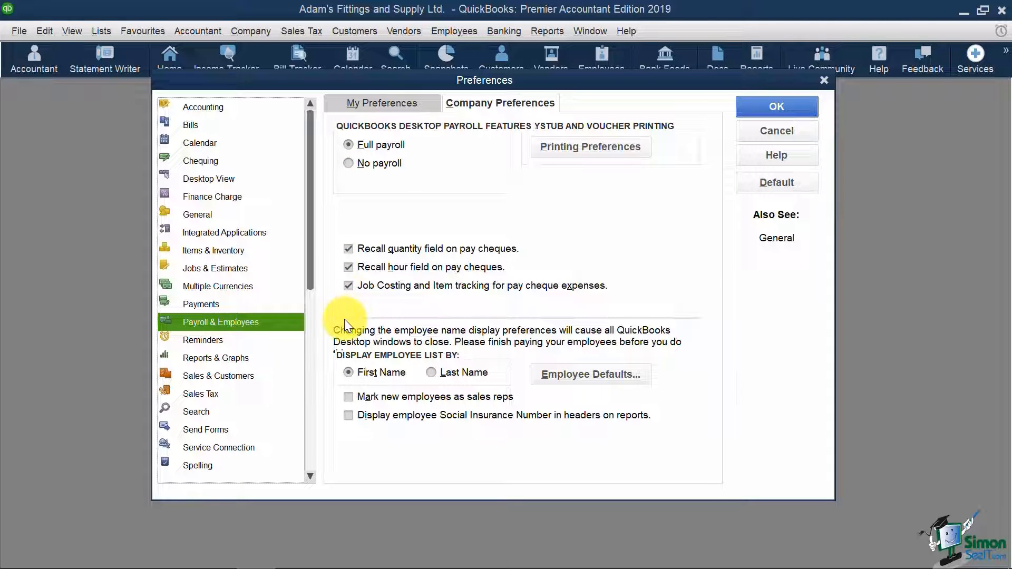
{"action": "mouse_move", "coordinate": [342, 442]}
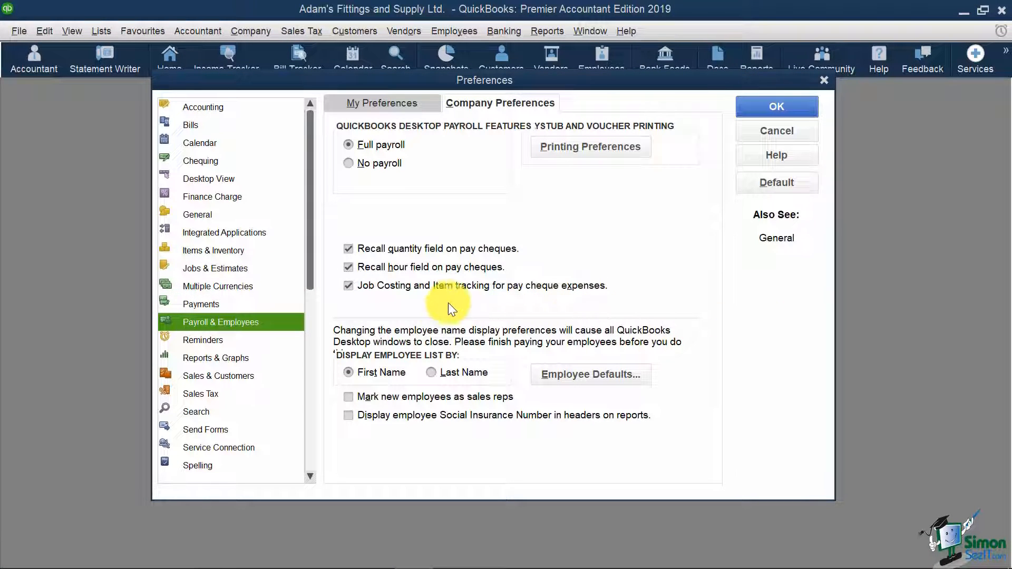
- Show the company Reminders preferences listing remind-me days for cheques, invoices and bills
{"action": "left_click", "coordinate": [202, 340]}
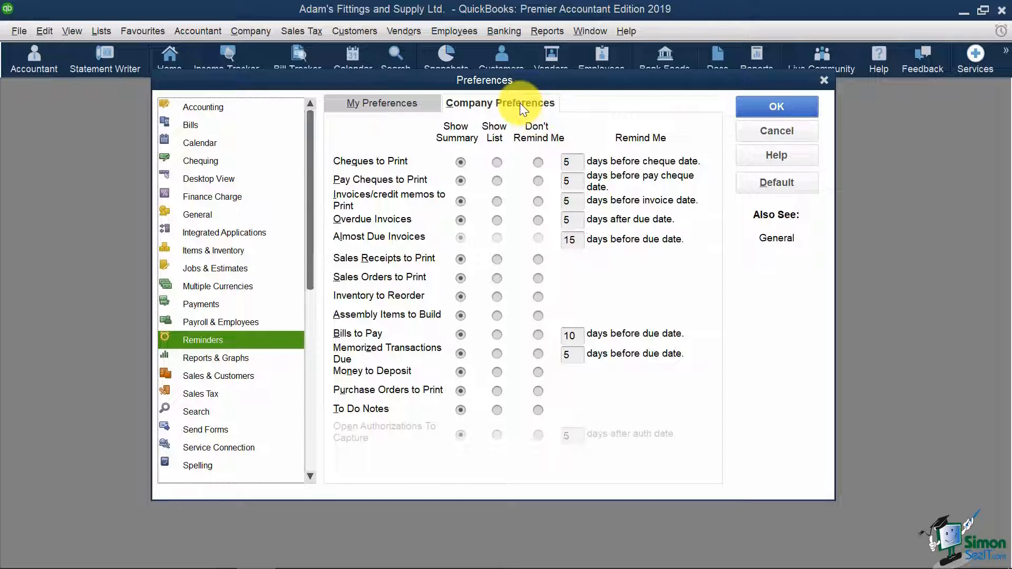
{"action": "mouse_move", "coordinate": [587, 121]}
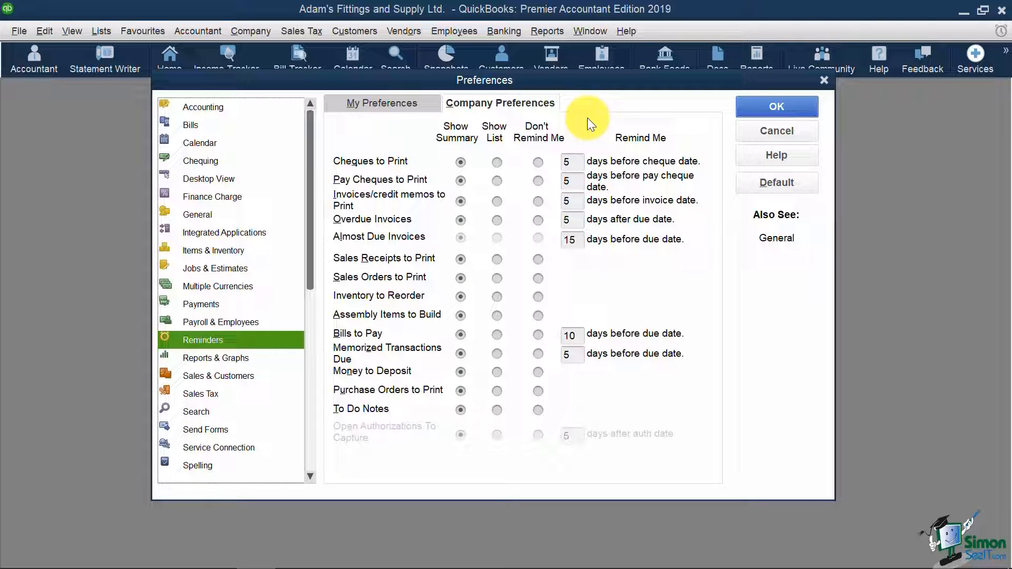
{"action": "mouse_move", "coordinate": [456, 133]}
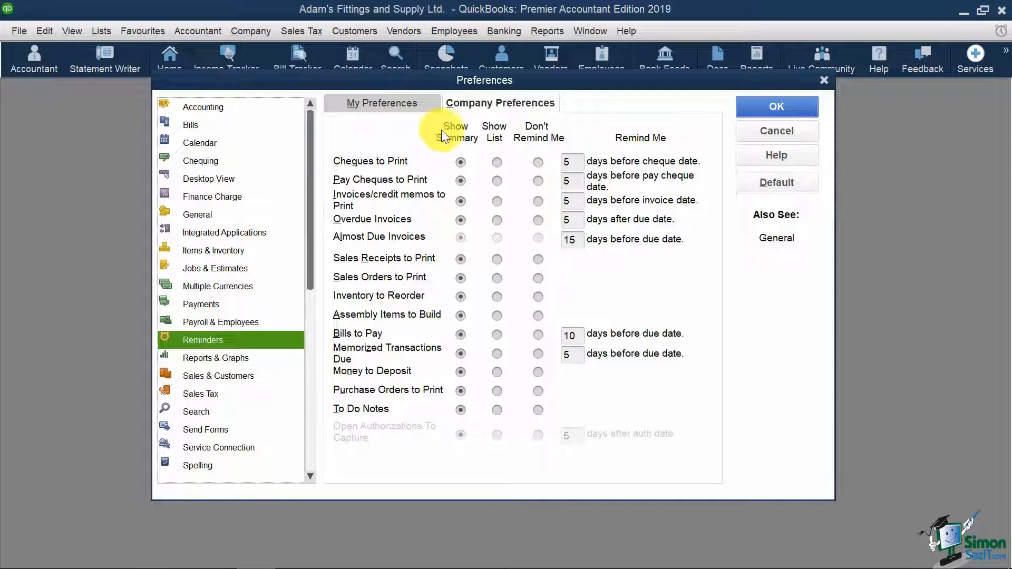
{"action": "mouse_move", "coordinate": [434, 136]}
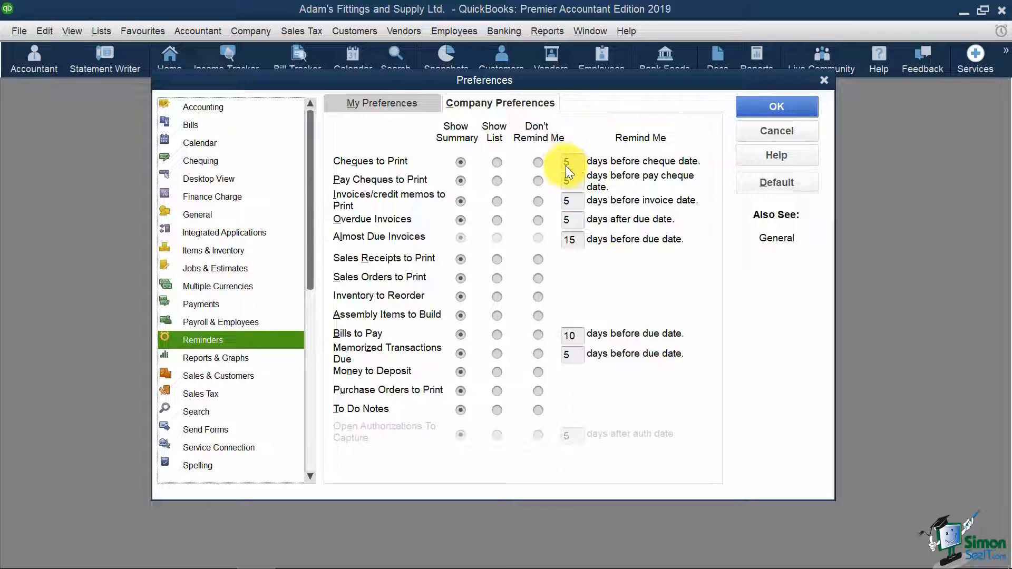
{"action": "mouse_move", "coordinate": [572, 246]}
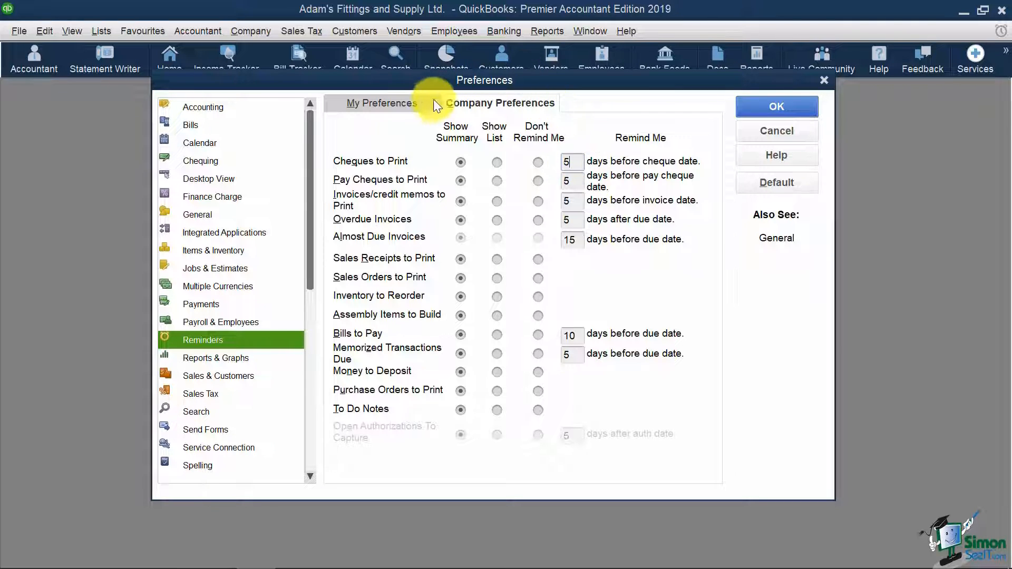
- On My Preferences, enable showing the Reminders List when opening a company file and save
{"action": "left_click", "coordinate": [382, 102]}
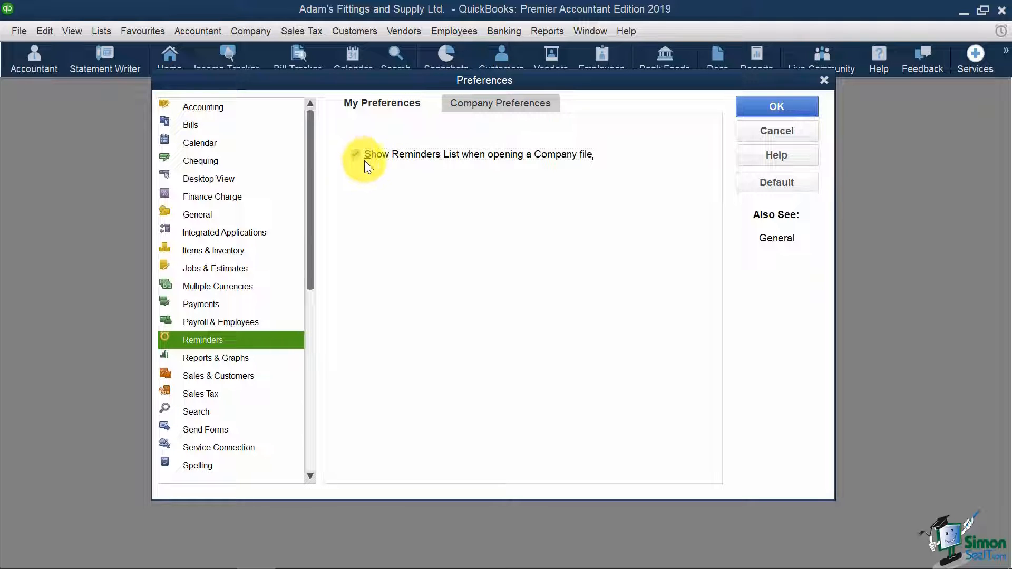
{"action": "left_click", "coordinate": [355, 154]}
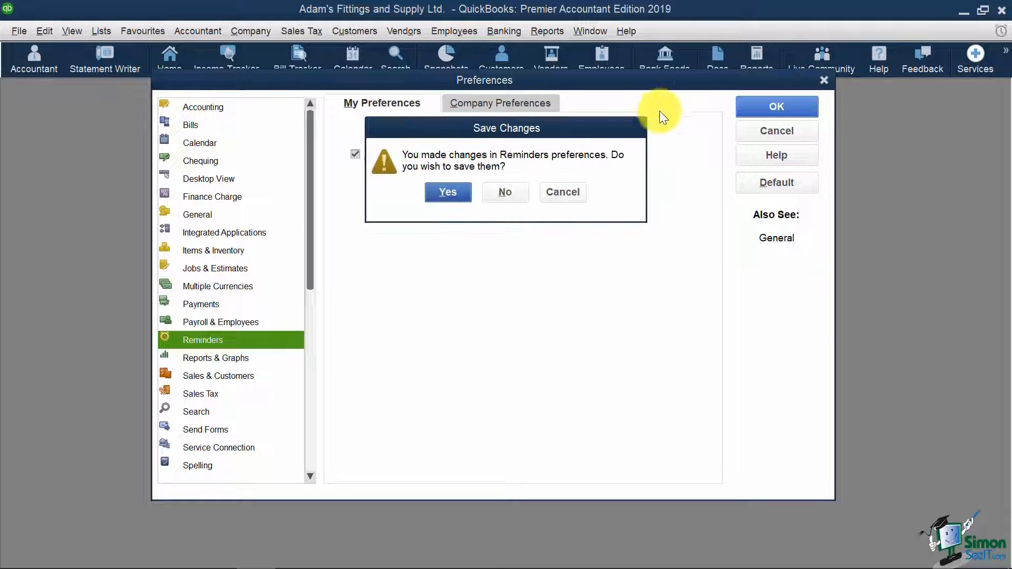
{"action": "left_click", "coordinate": [447, 192]}
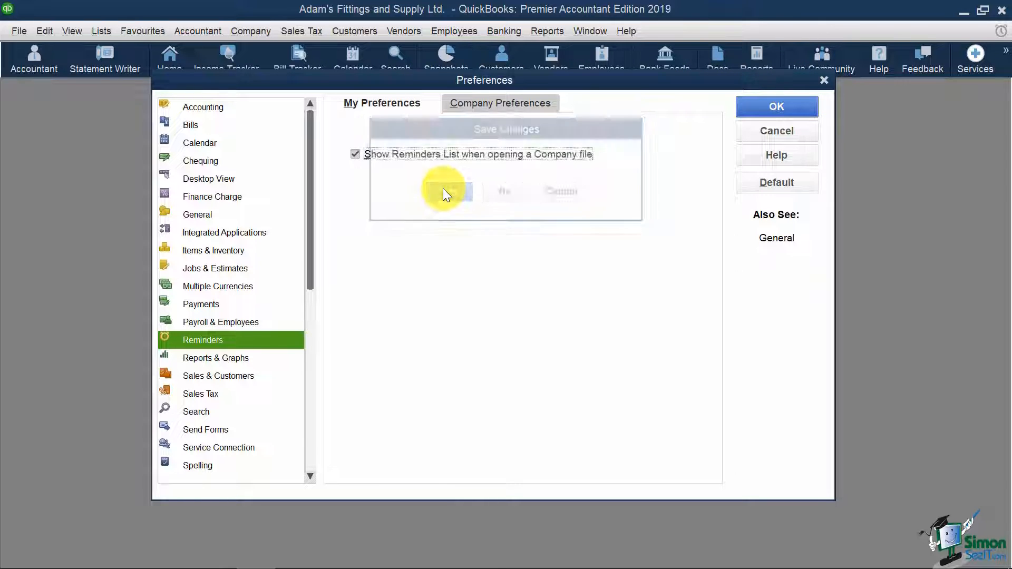
- Bring up the Reminders window from the Company menu showing today and upcoming items
{"action": "left_click", "coordinate": [251, 31]}
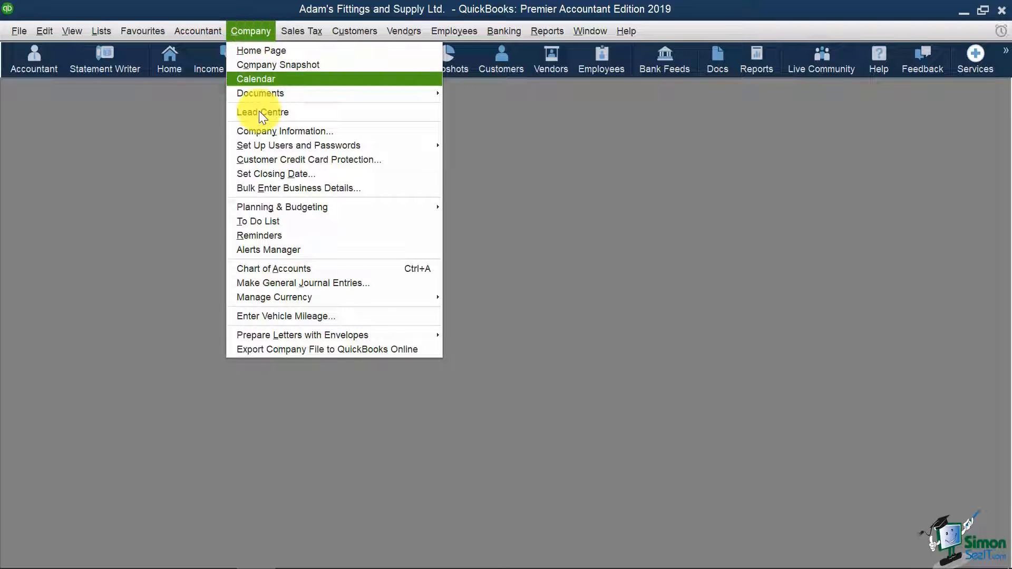
{"action": "left_click", "coordinate": [255, 79]}
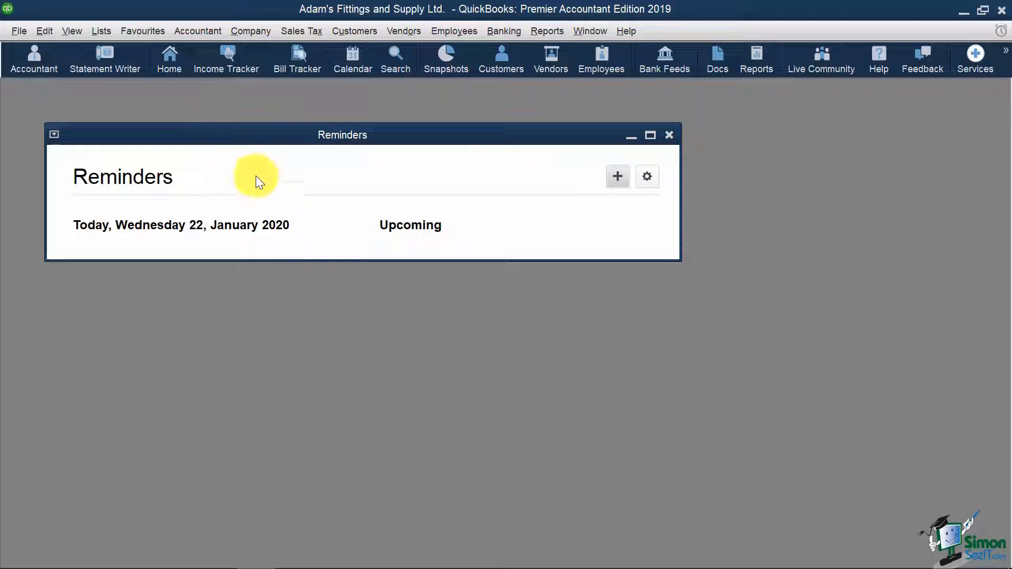
{"action": "left_click", "coordinate": [45, 31]}
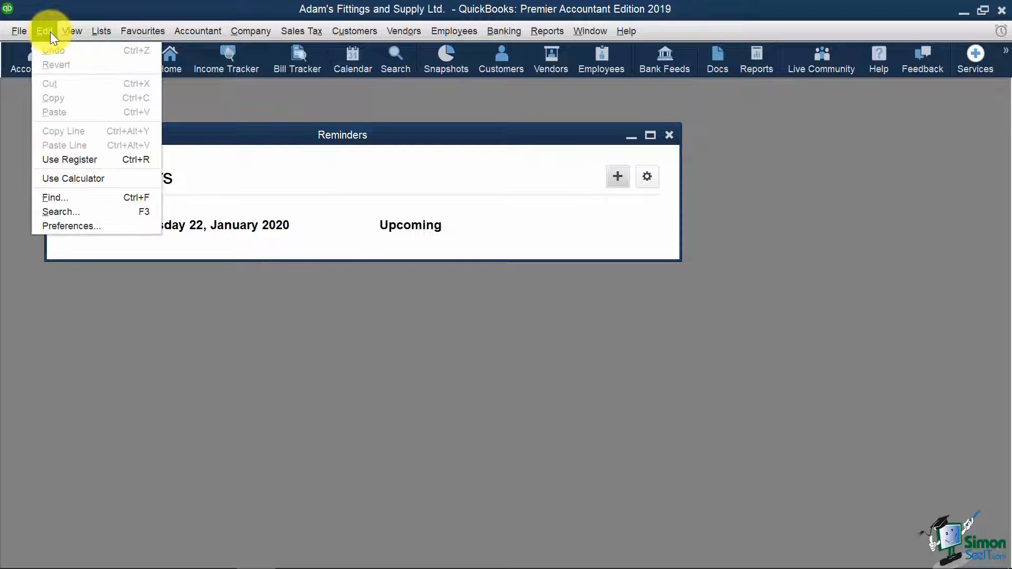
{"action": "left_click", "coordinate": [71, 225]}
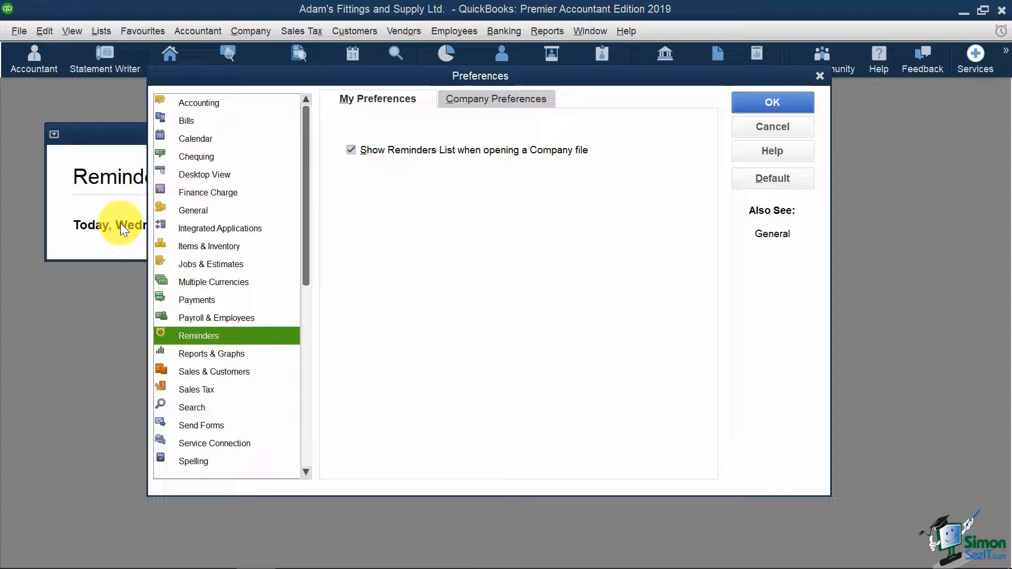
{"action": "mouse_move", "coordinate": [128, 231]}
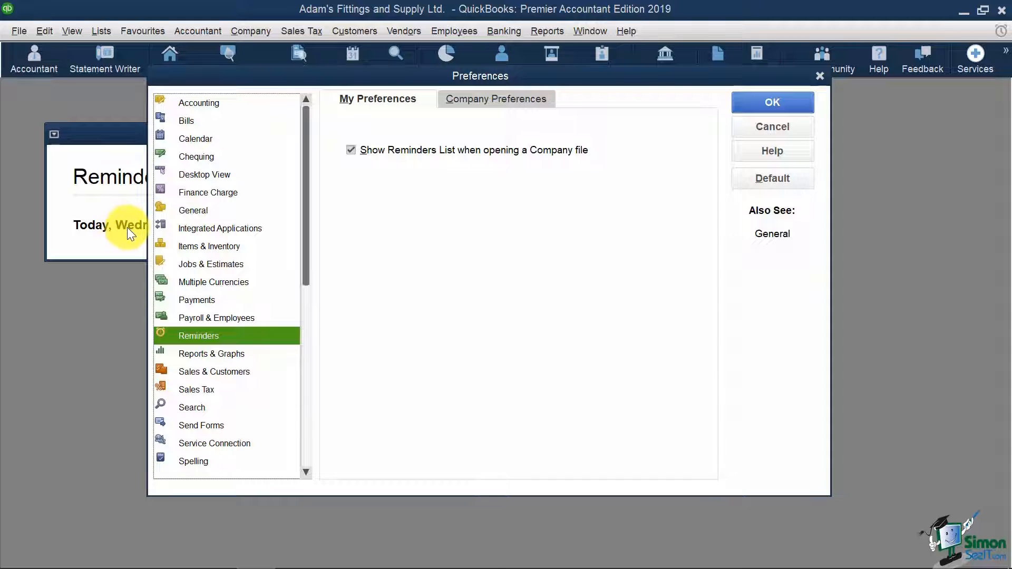
{"action": "left_click", "coordinate": [210, 353]}
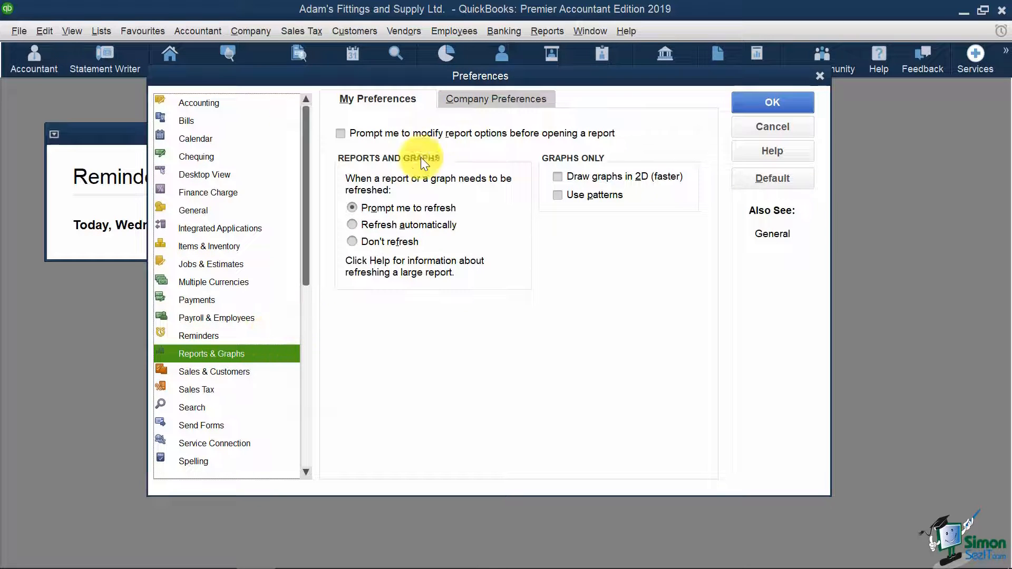
{"action": "left_click", "coordinate": [496, 99]}
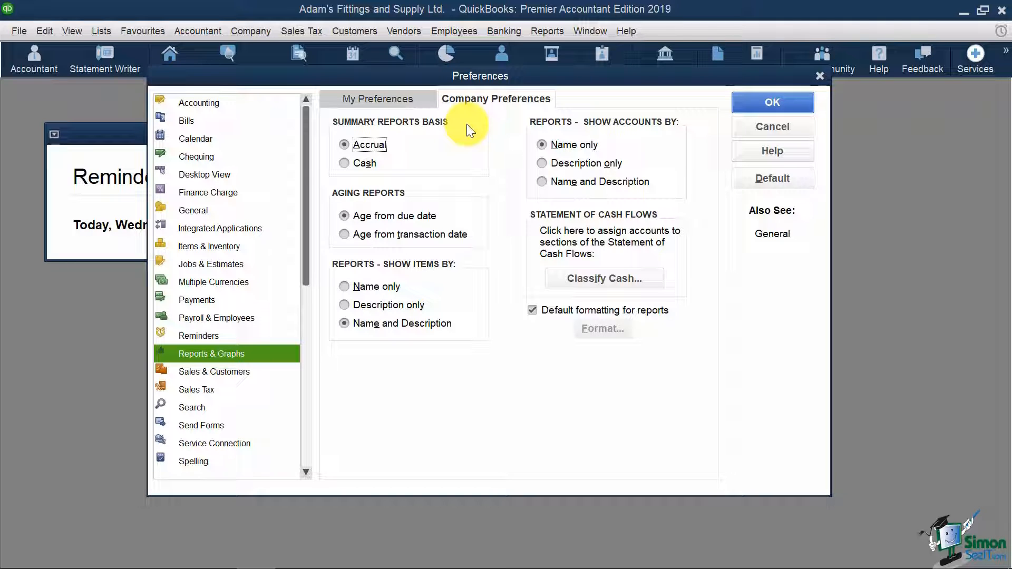
{"action": "mouse_move", "coordinate": [348, 158]}
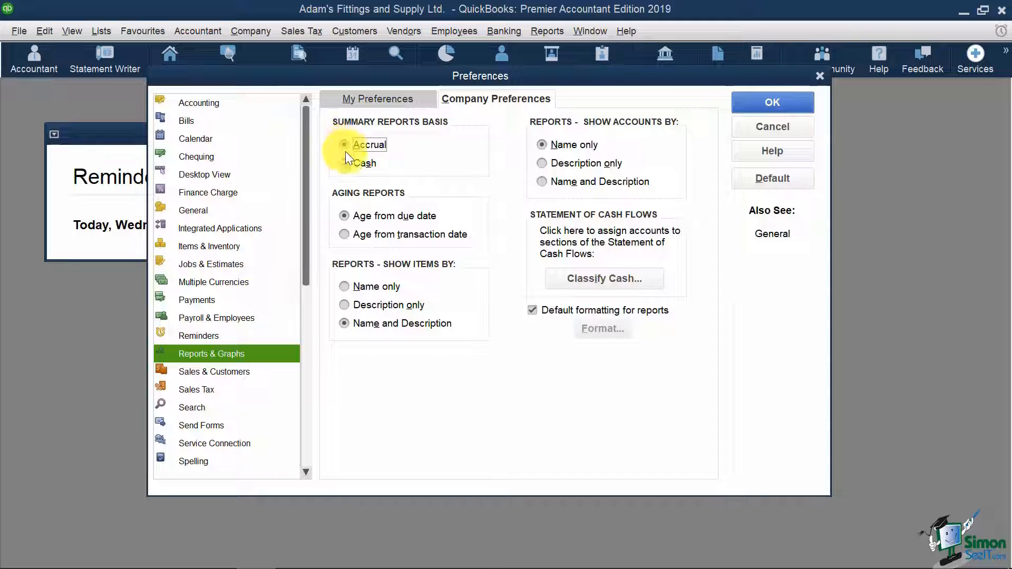
{"action": "mouse_move", "coordinate": [462, 141]}
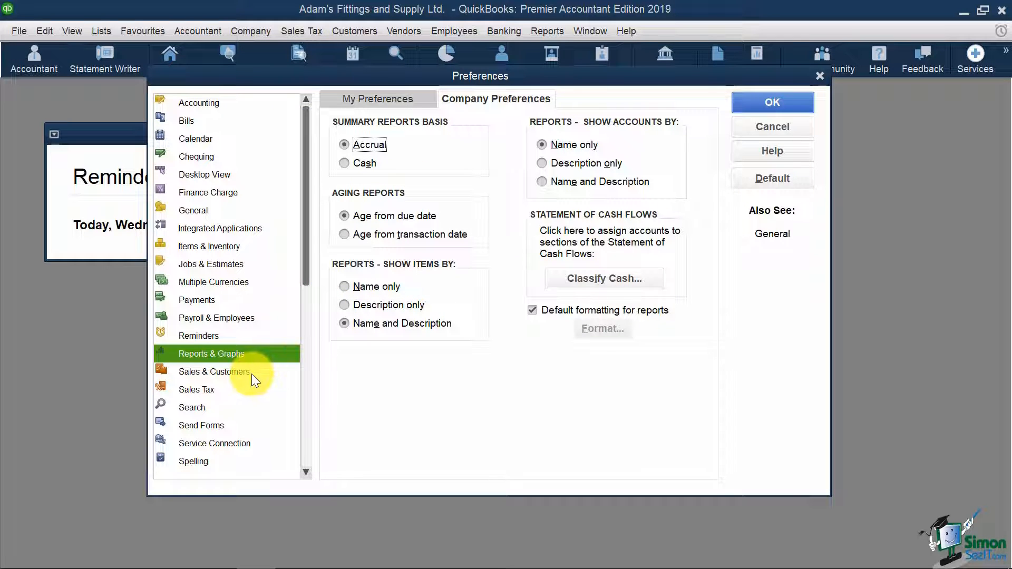
- Review Sales & Customers personal settings, ending on the company-wide sales forms and orders settings
{"action": "left_click", "coordinate": [214, 372]}
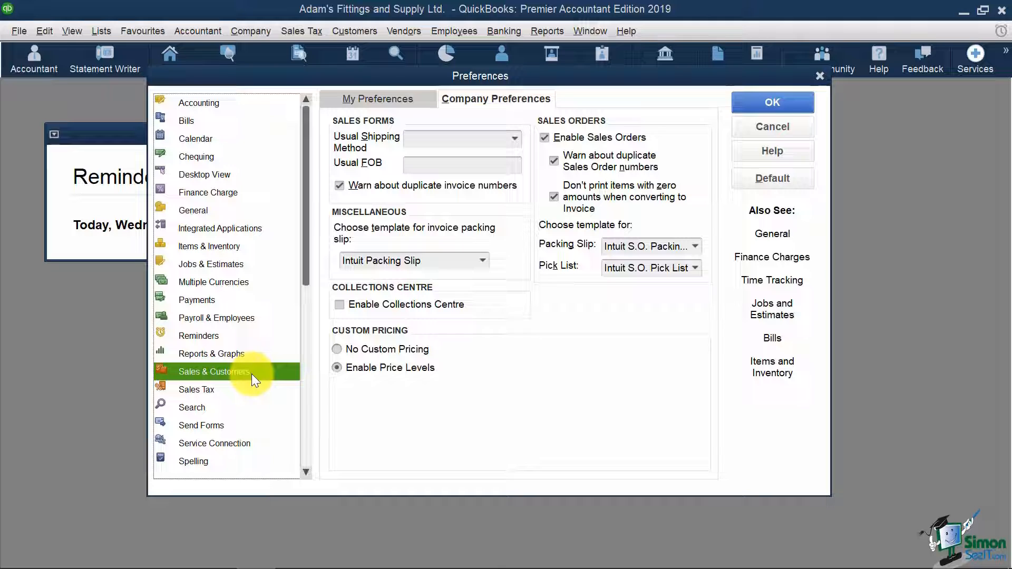
{"action": "mouse_move", "coordinate": [397, 128]}
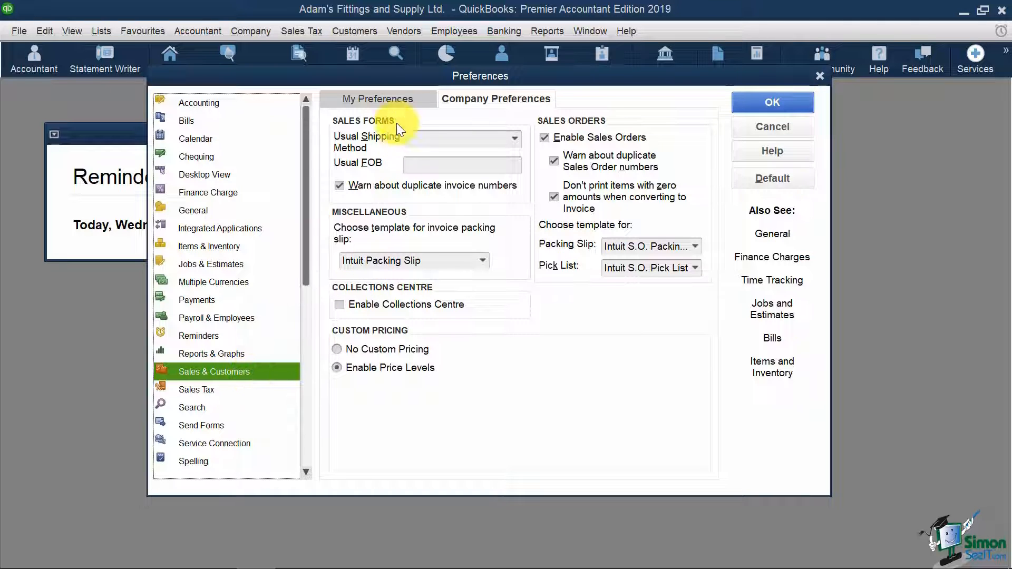
{"action": "left_click", "coordinate": [377, 99]}
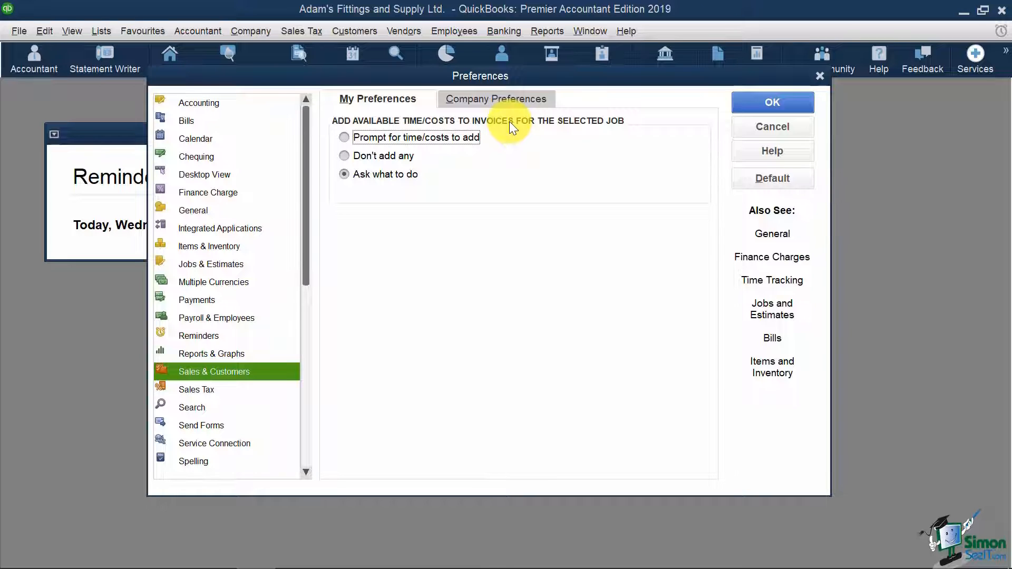
{"action": "left_click", "coordinate": [495, 99]}
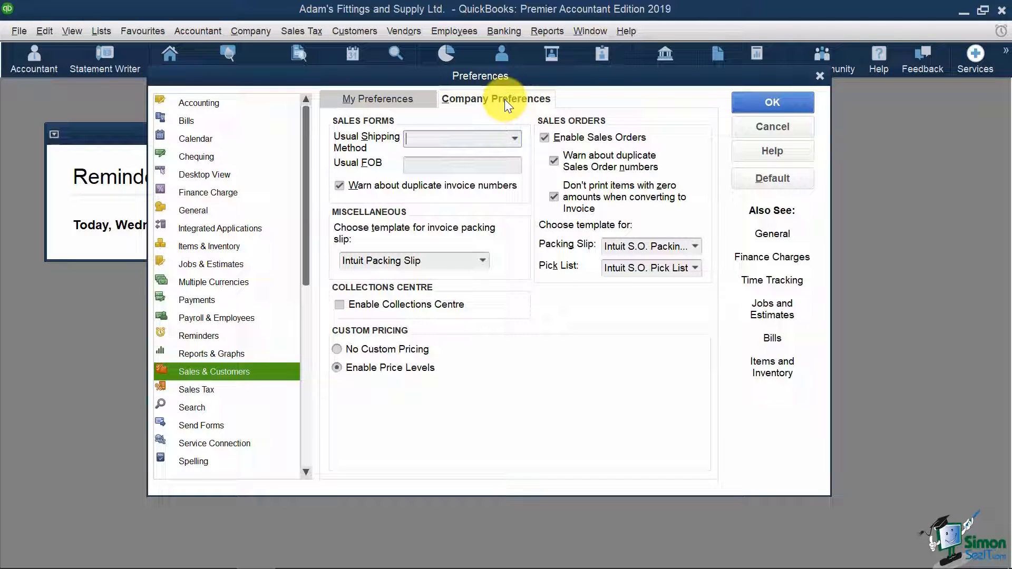
{"action": "mouse_move", "coordinate": [387, 148]}
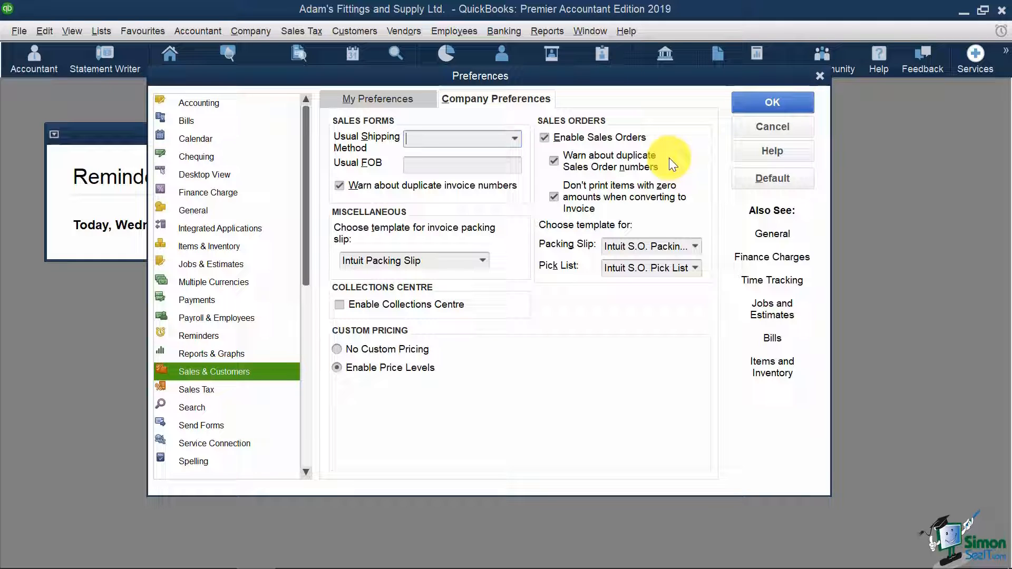
- Show Sales Tax preferences with tax charged and codes H taxable, E non-taxable
{"action": "left_click", "coordinate": [196, 389]}
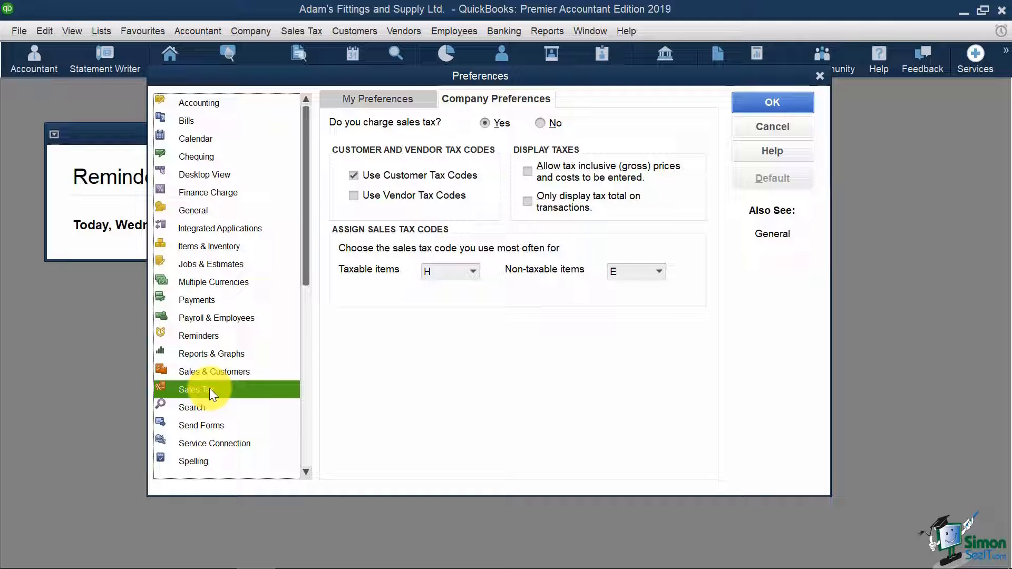
{"action": "mouse_move", "coordinate": [335, 322]}
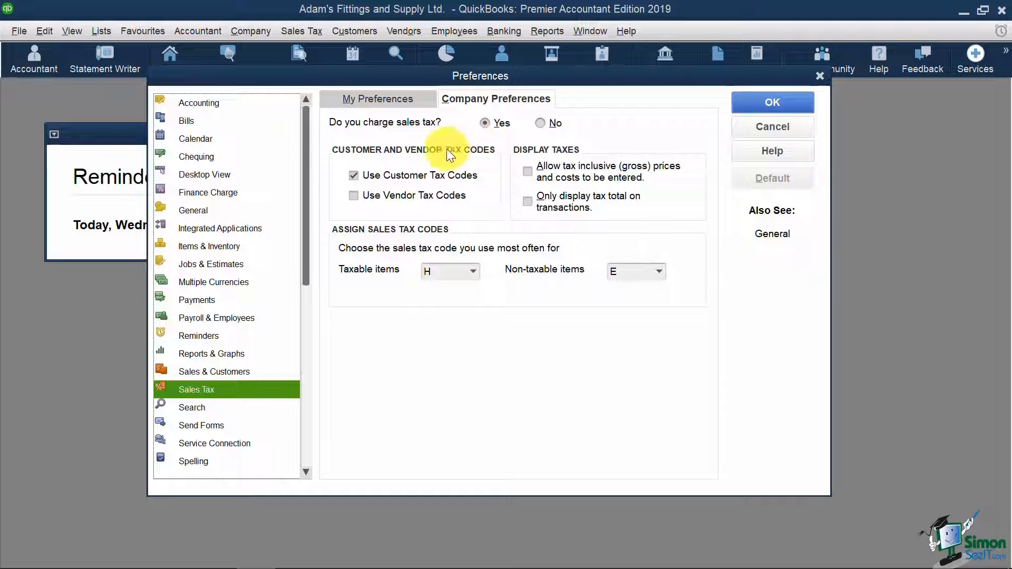
- Show Send Forms preferences with Basic Invoice as the default email template
{"action": "left_click", "coordinate": [200, 425]}
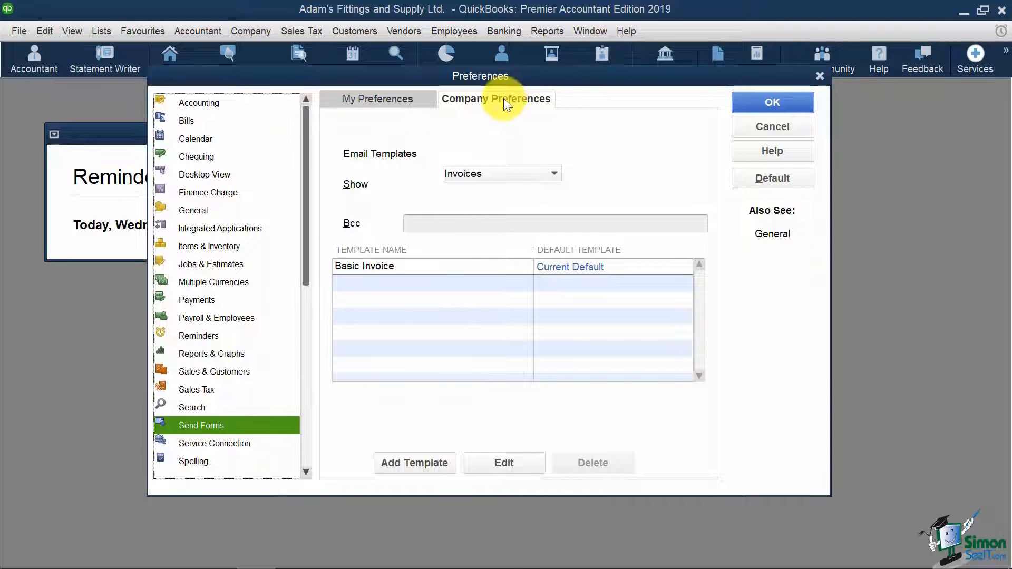
{"action": "mouse_move", "coordinate": [499, 113]}
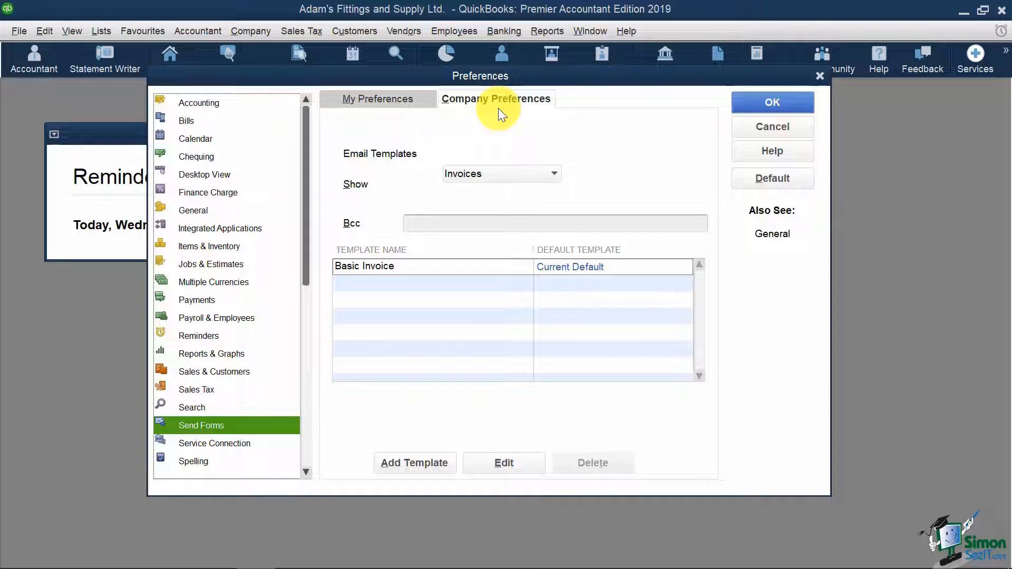
{"action": "mouse_move", "coordinate": [489, 131]}
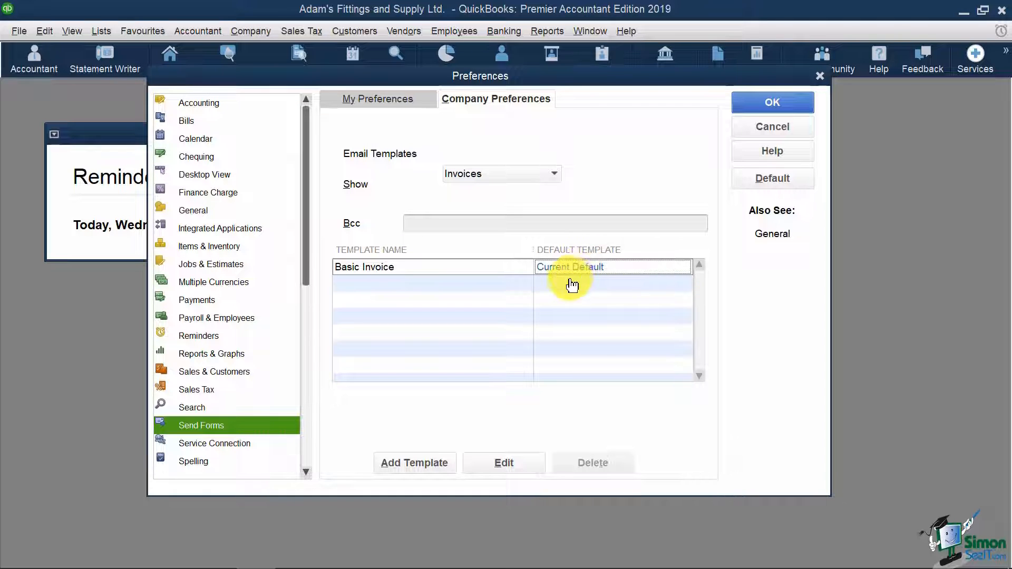
{"action": "left_click", "coordinate": [504, 462]}
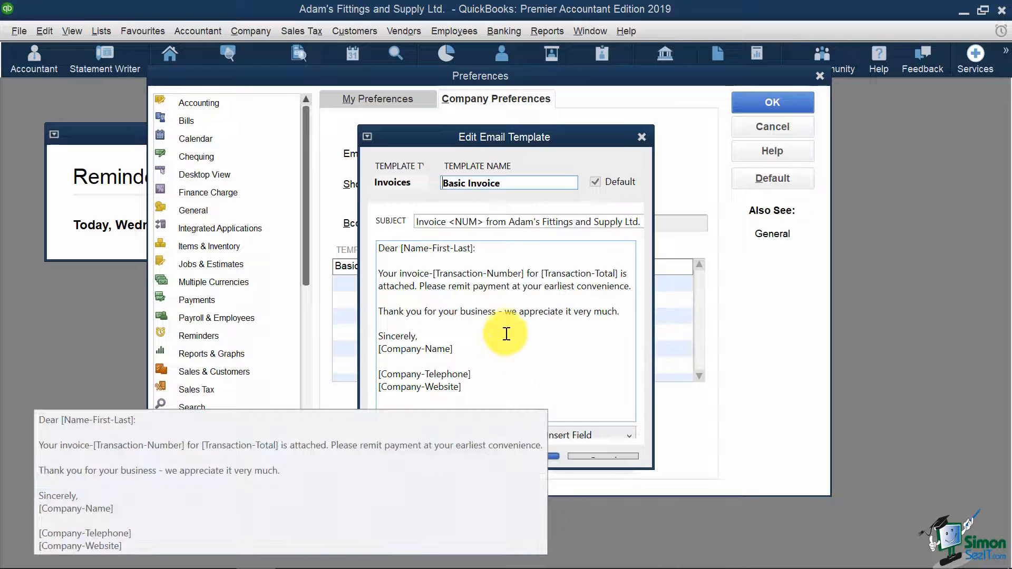
{"action": "left_click", "coordinate": [202, 425]}
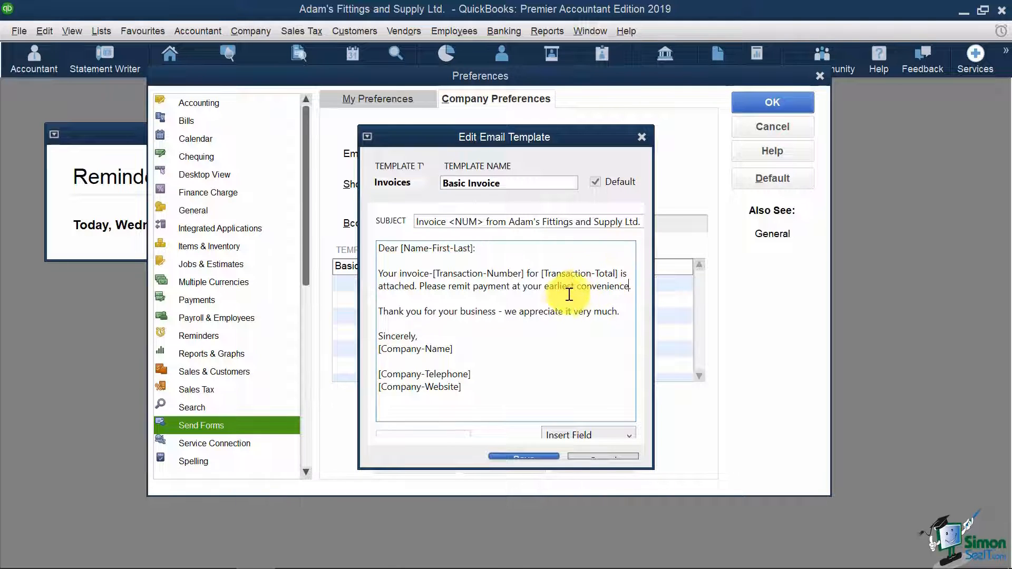
{"action": "mouse_move", "coordinate": [588, 298]}
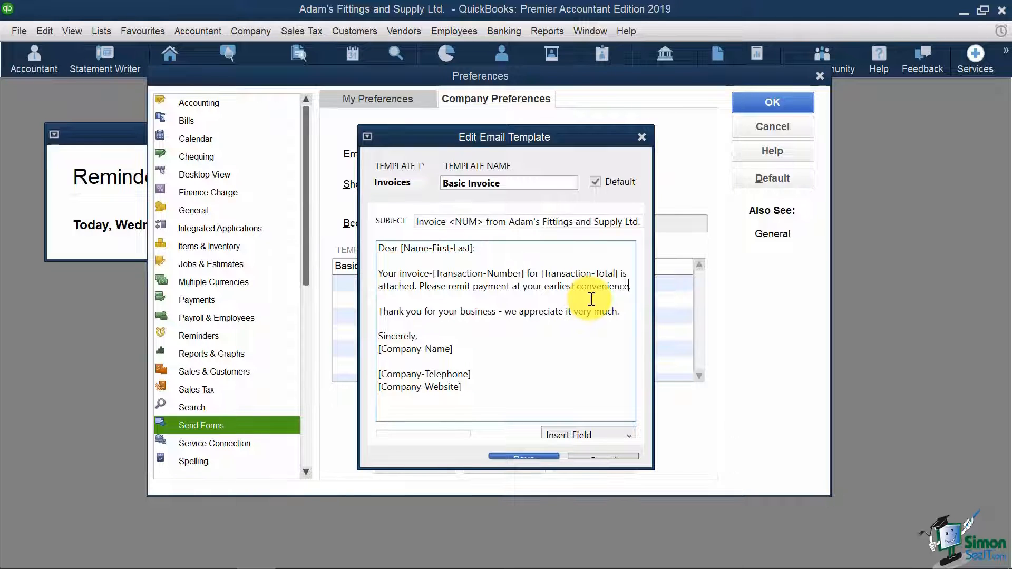
{"action": "mouse_move", "coordinate": [587, 323]}
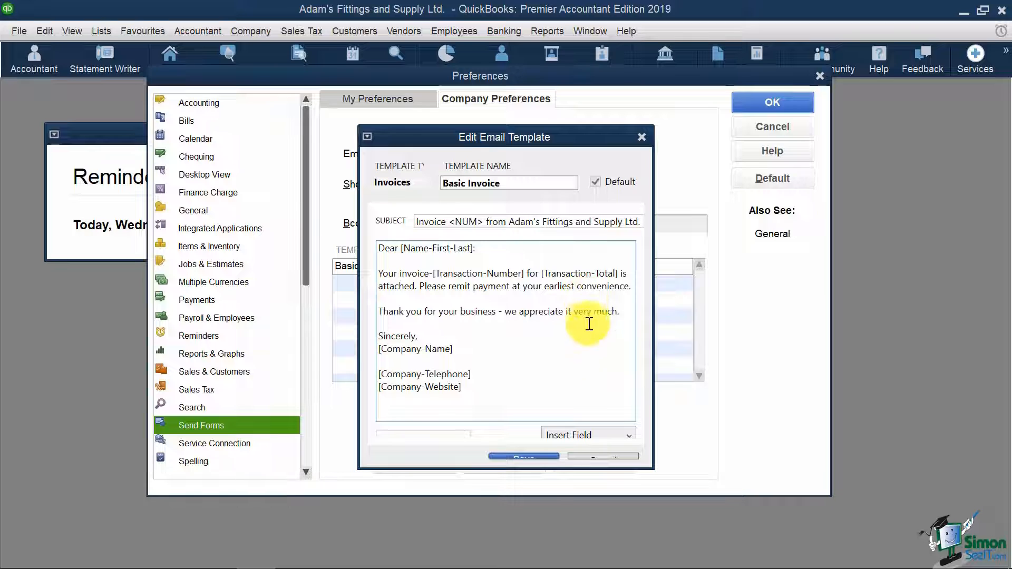
{"action": "left_click", "coordinate": [585, 434]}
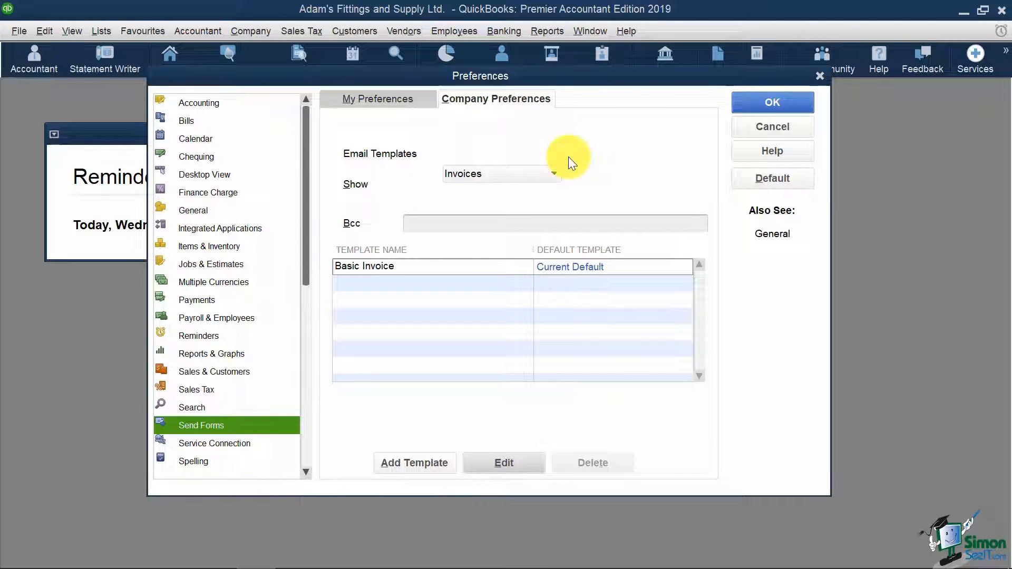
- Switch to Time & Expenses without saving send-forms changes; time tracking on, Monday work week
{"action": "scroll", "scroll_direction": "down", "scroll_amount": 3}
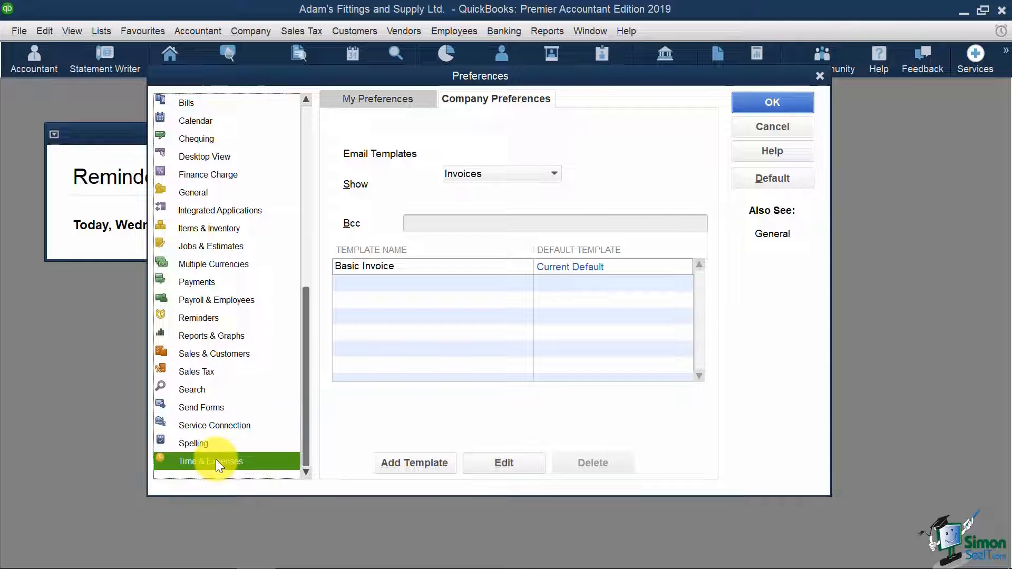
{"action": "left_click", "coordinate": [210, 461]}
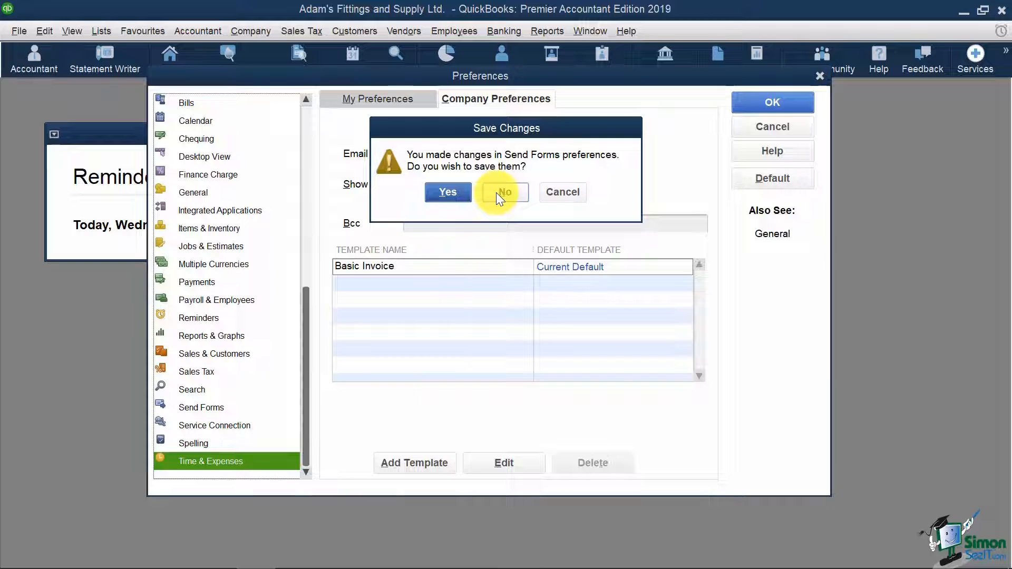
{"action": "left_click", "coordinate": [504, 191]}
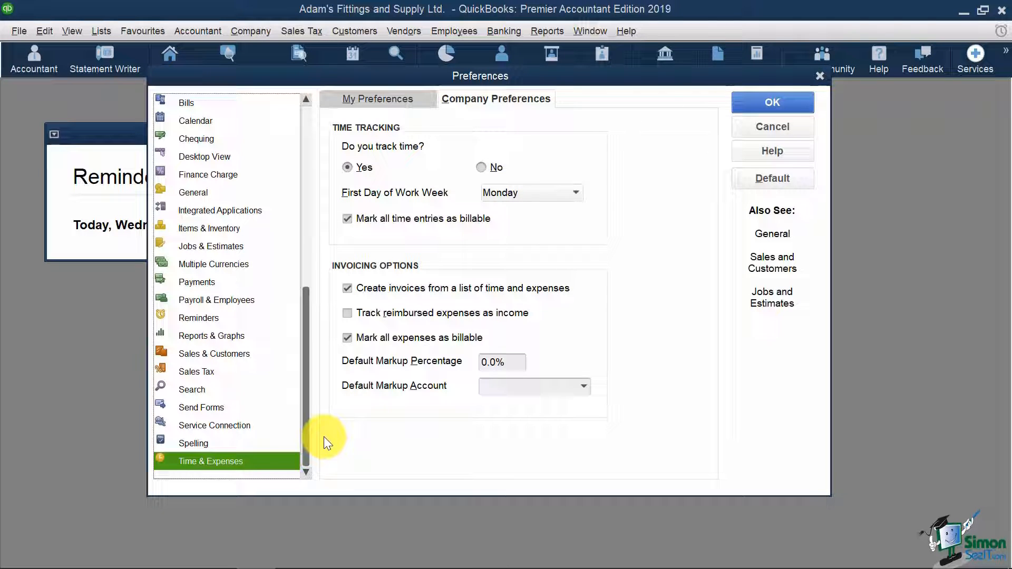
{"action": "mouse_move", "coordinate": [400, 229]}
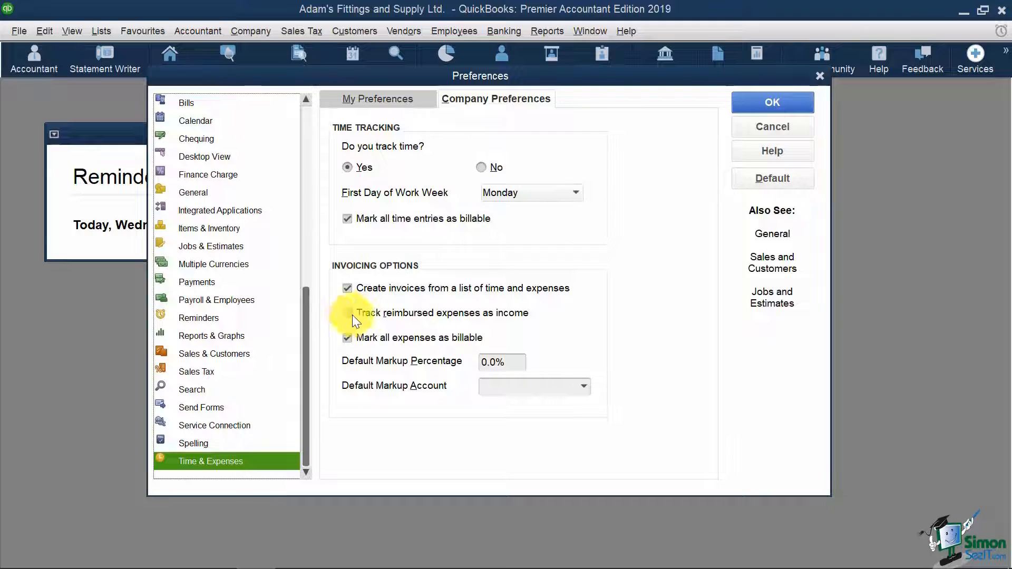
{"action": "left_click", "coordinate": [346, 313]}
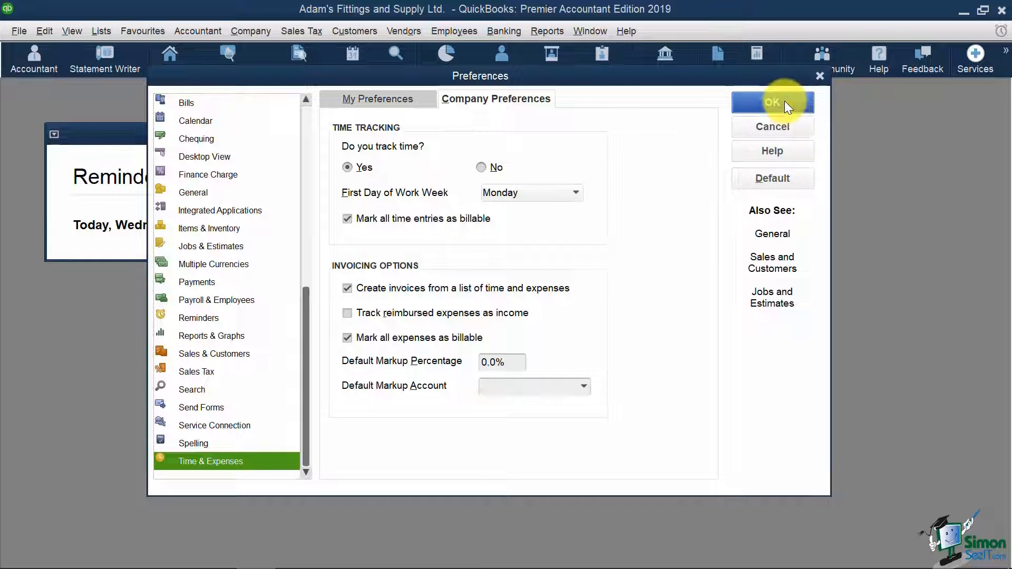
- Save and close Preferences, close the Reminders window, and return to the Home page
{"action": "left_click", "coordinate": [772, 102]}
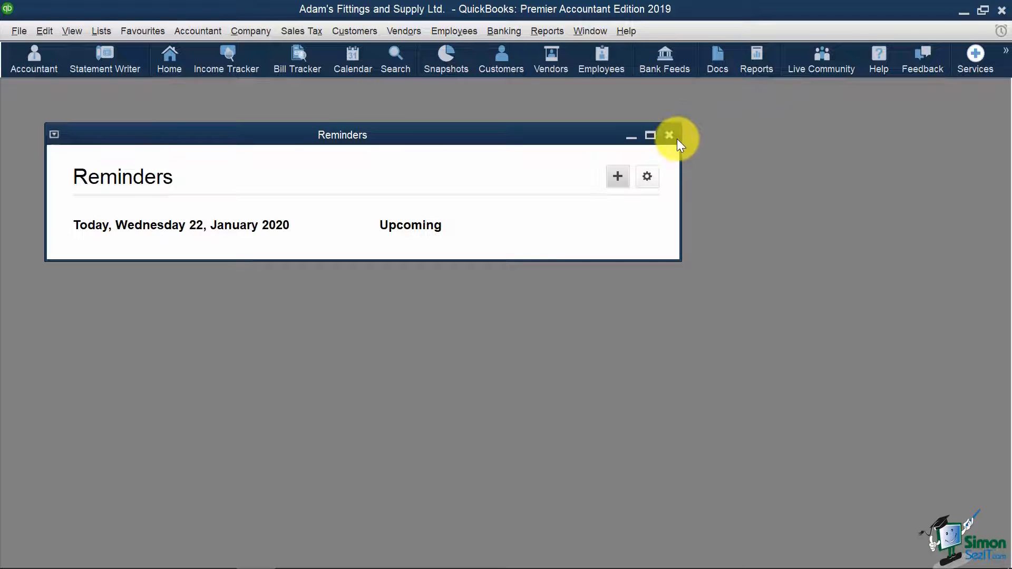
{"action": "left_click", "coordinate": [669, 135]}
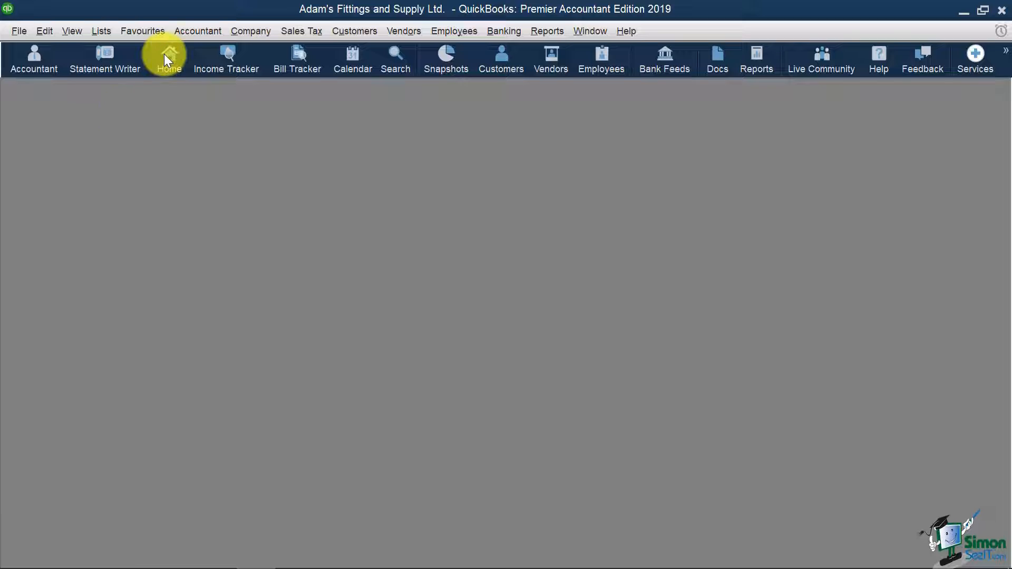
{"action": "left_click", "coordinate": [168, 59]}
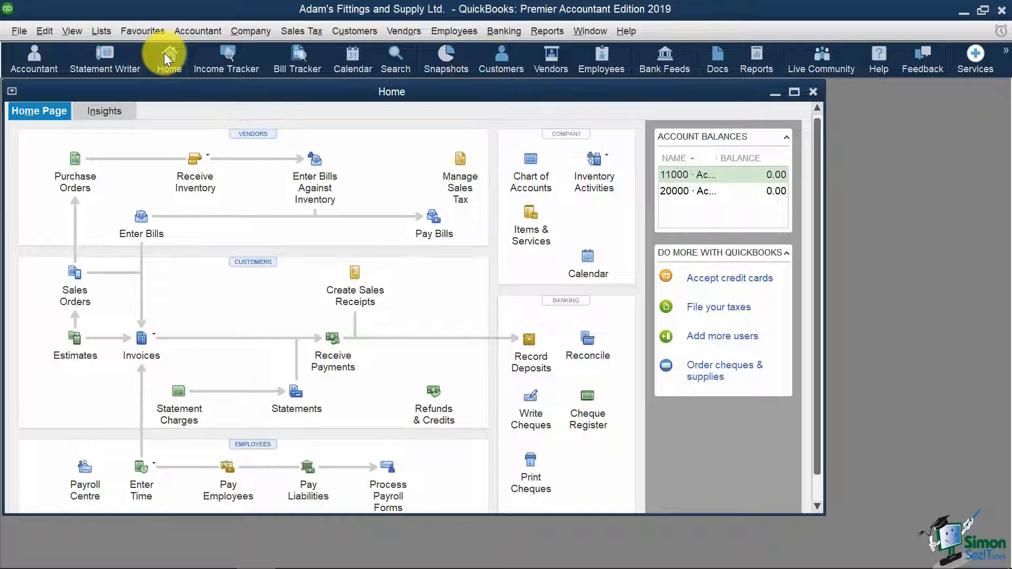